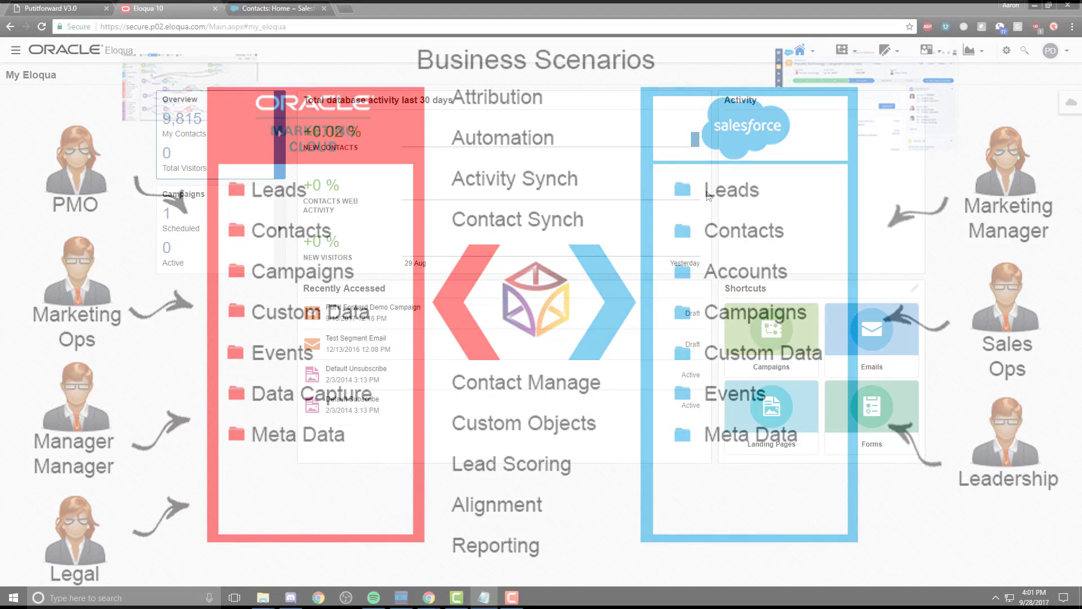
Go to the Contacts Overview page through the top Contacts menu
left_click(929, 50)
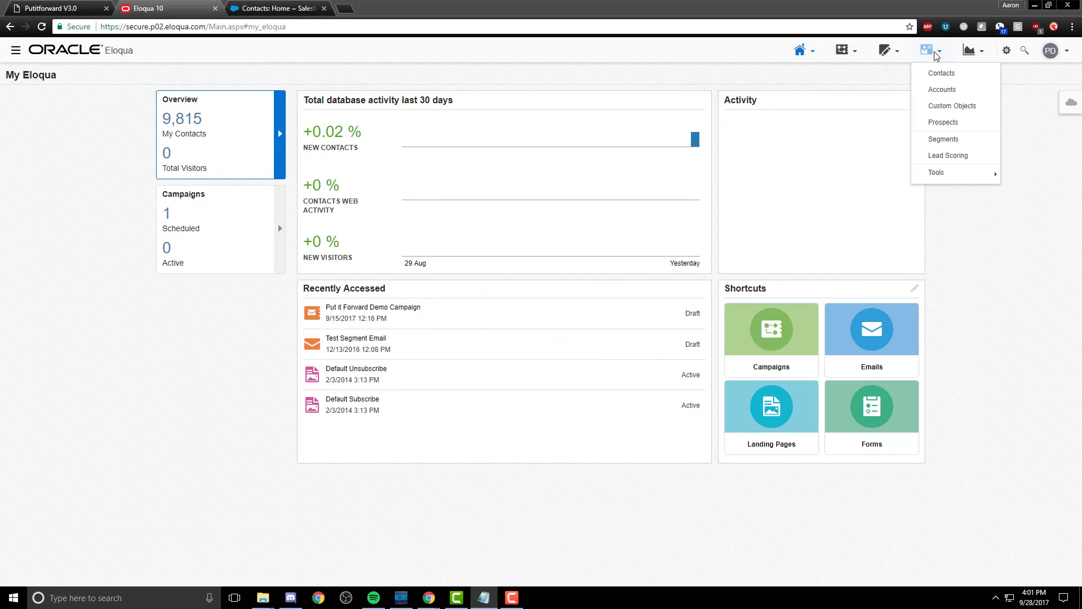
left_click(941, 73)
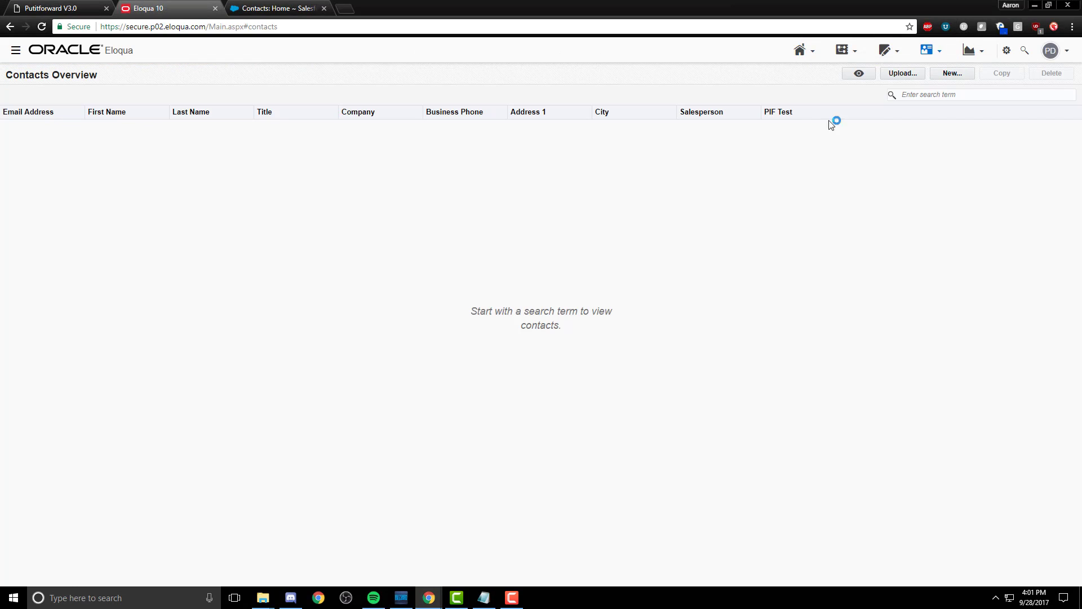
left_click(951, 73)
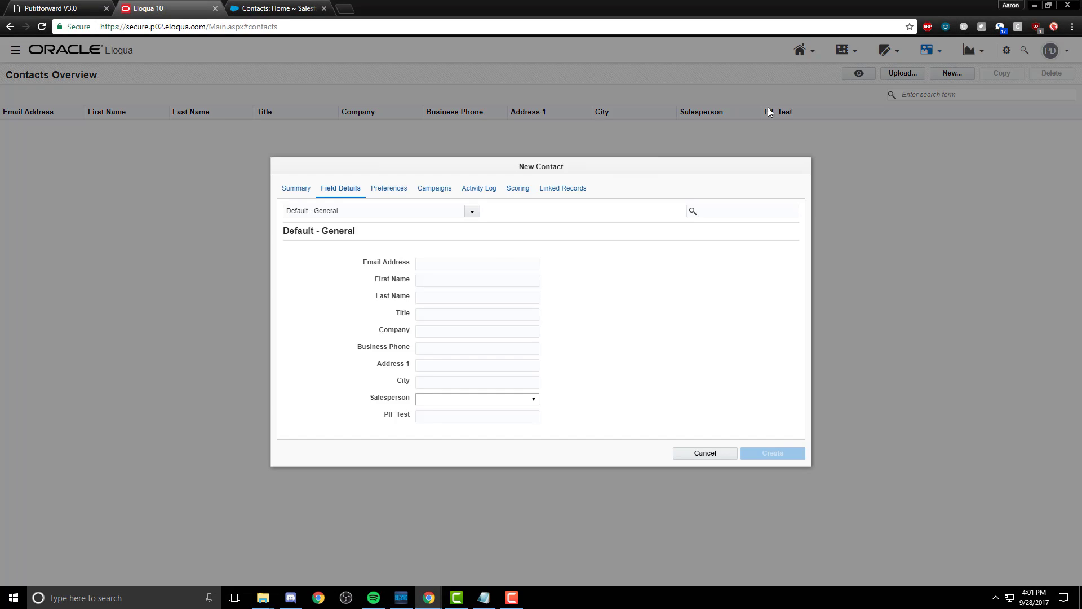
left_click(477, 264)
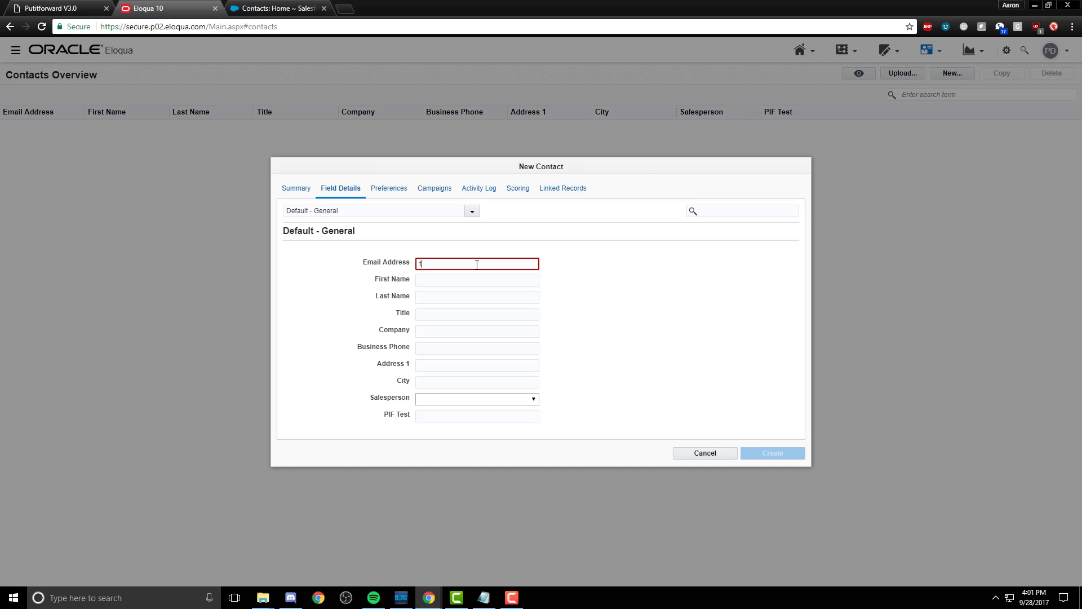
type("test1@gmail.com")
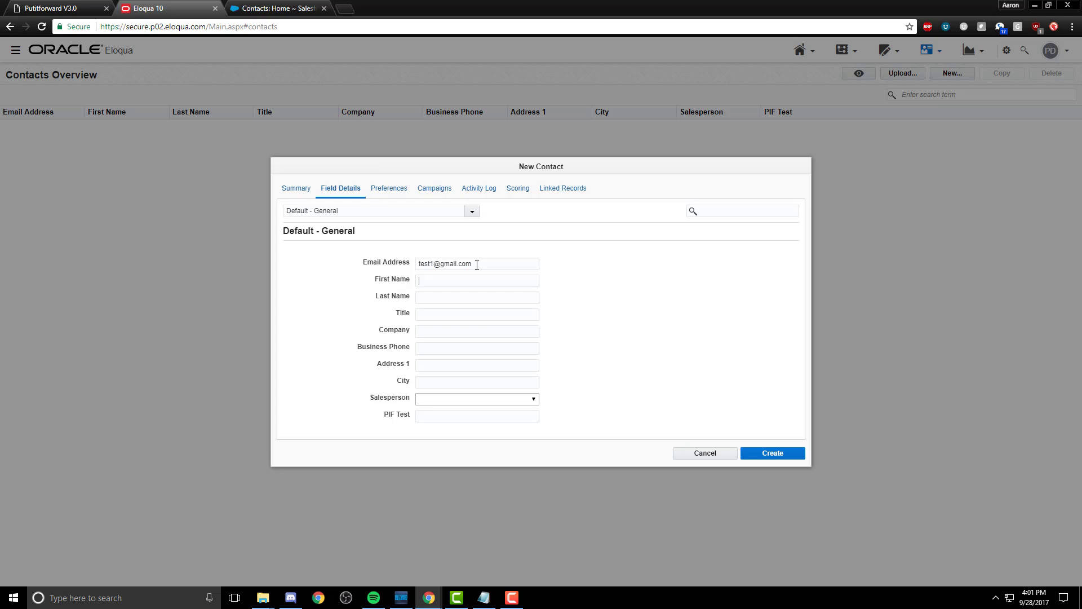
type("Dav")
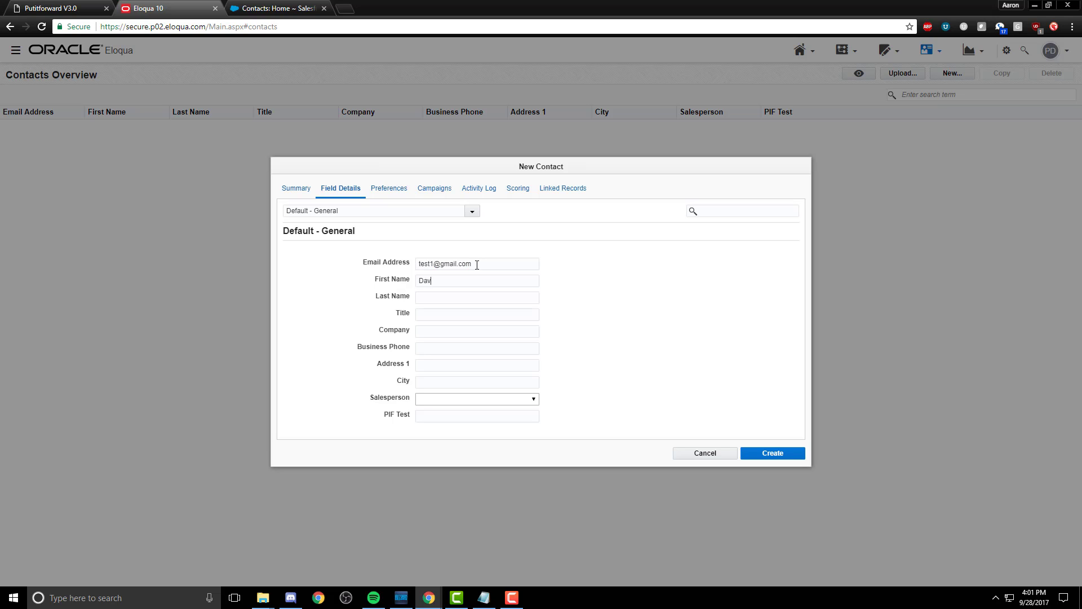
type("Test")
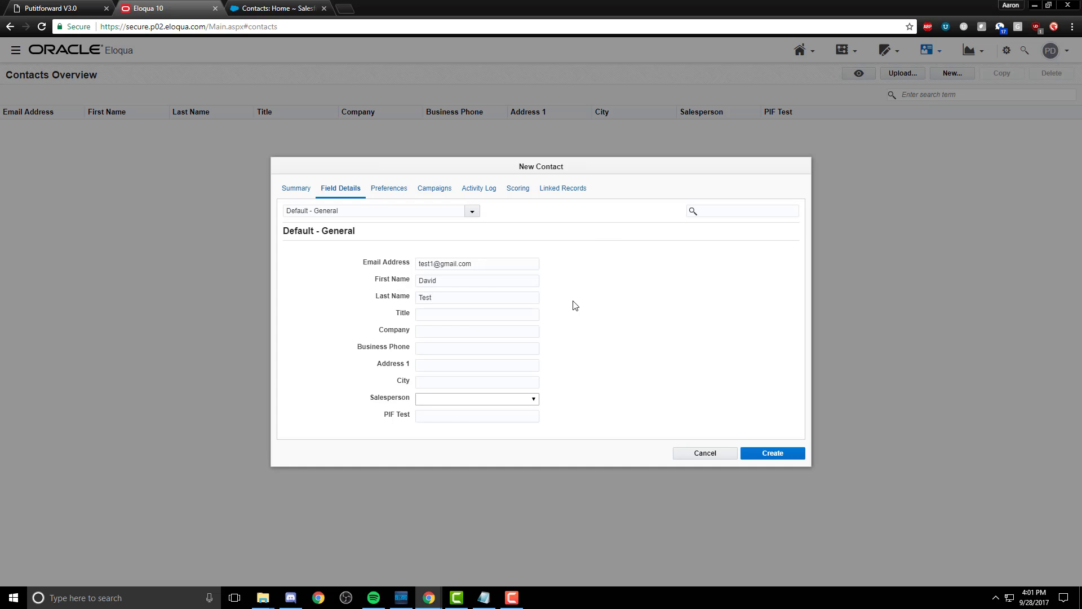
left_click(477, 382)
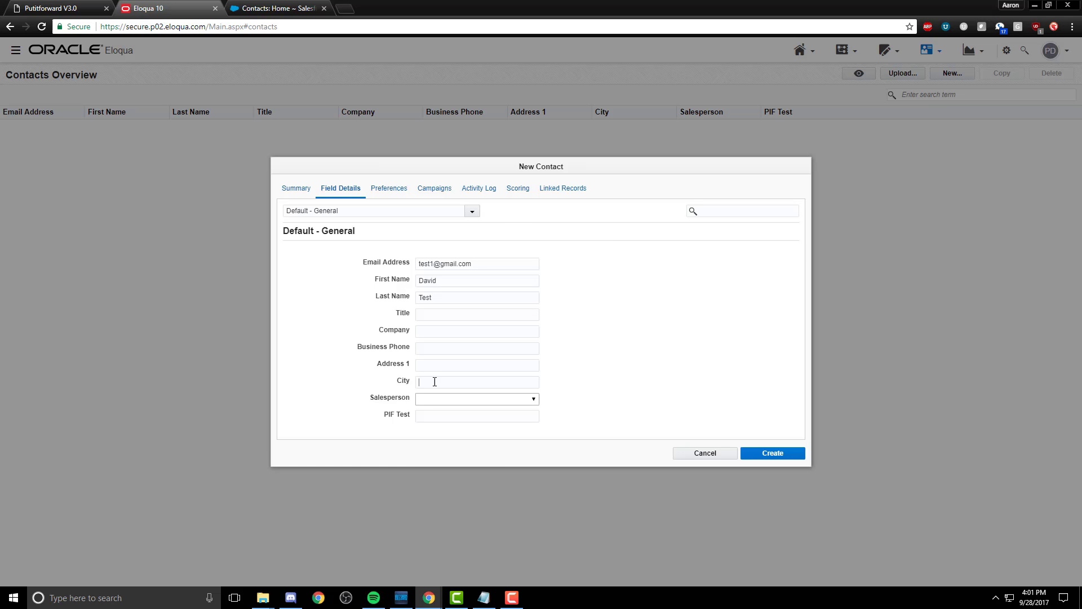
type("A")
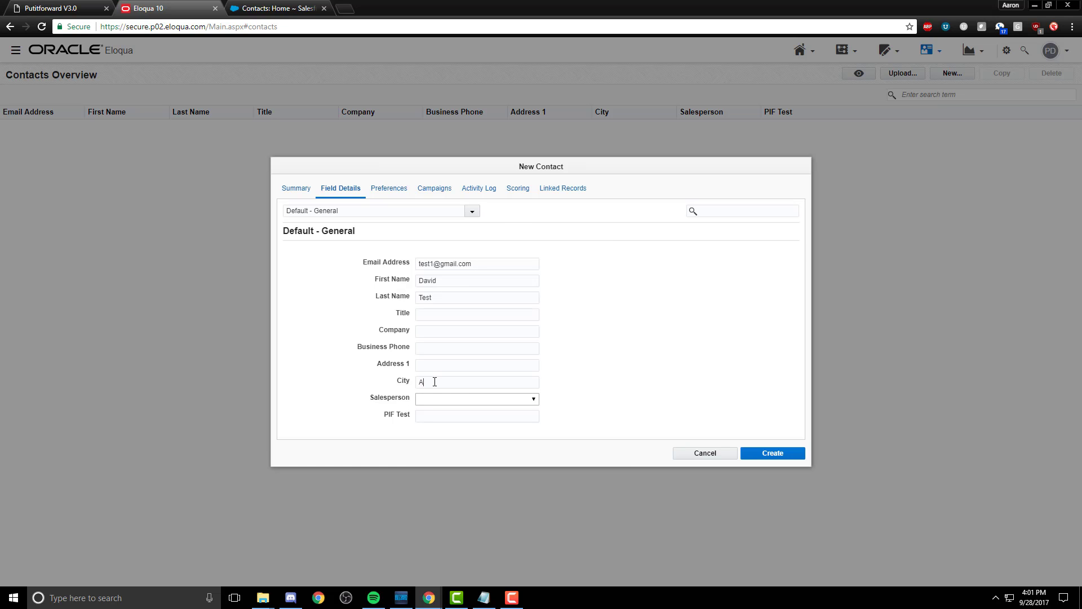
type("ustin")
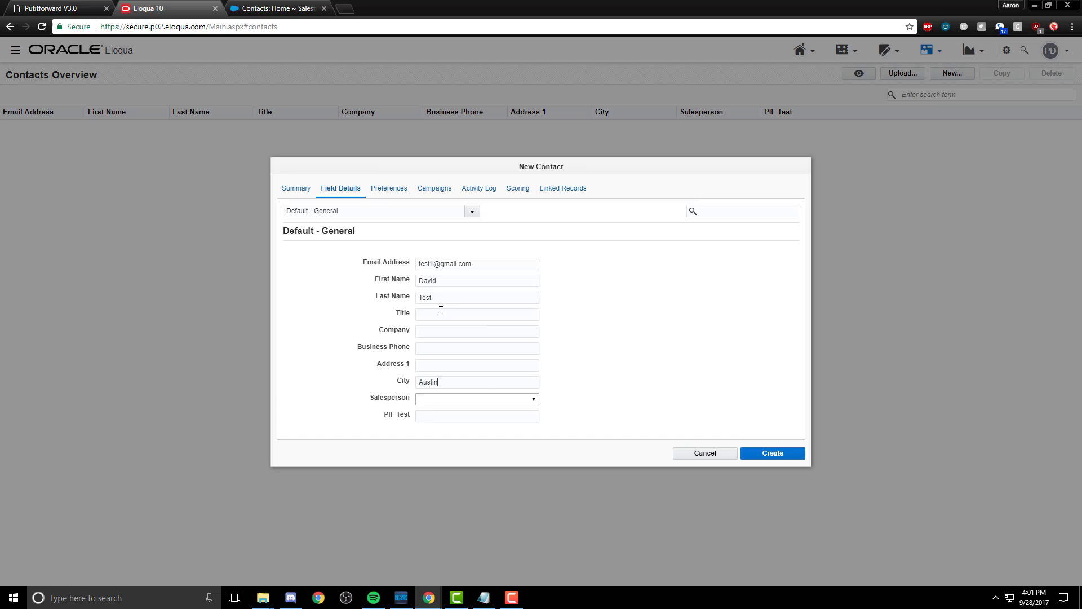
left_click(772, 453)
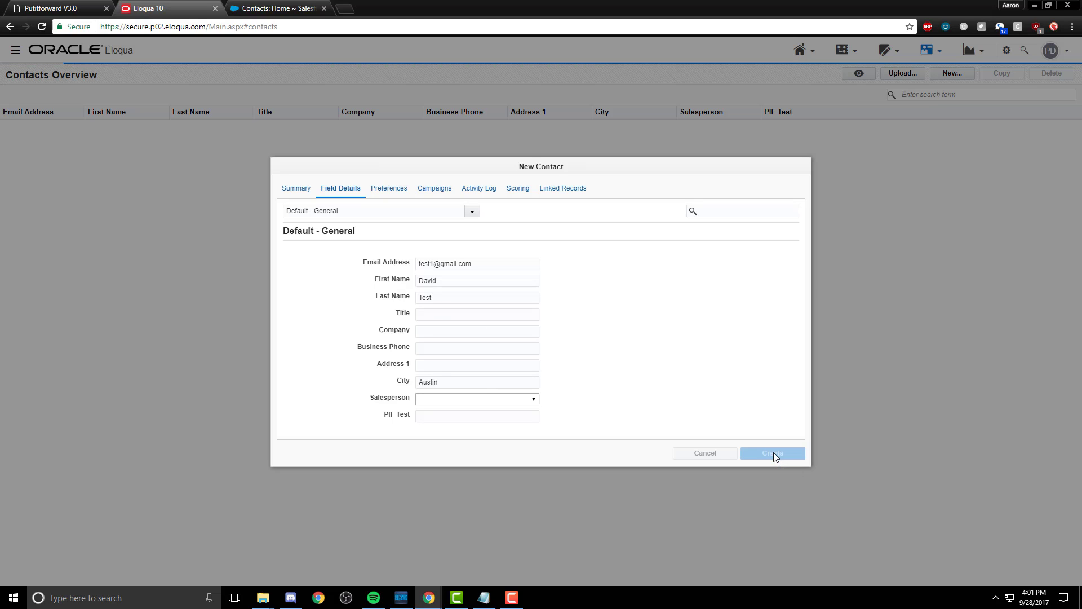
left_click(772, 453)
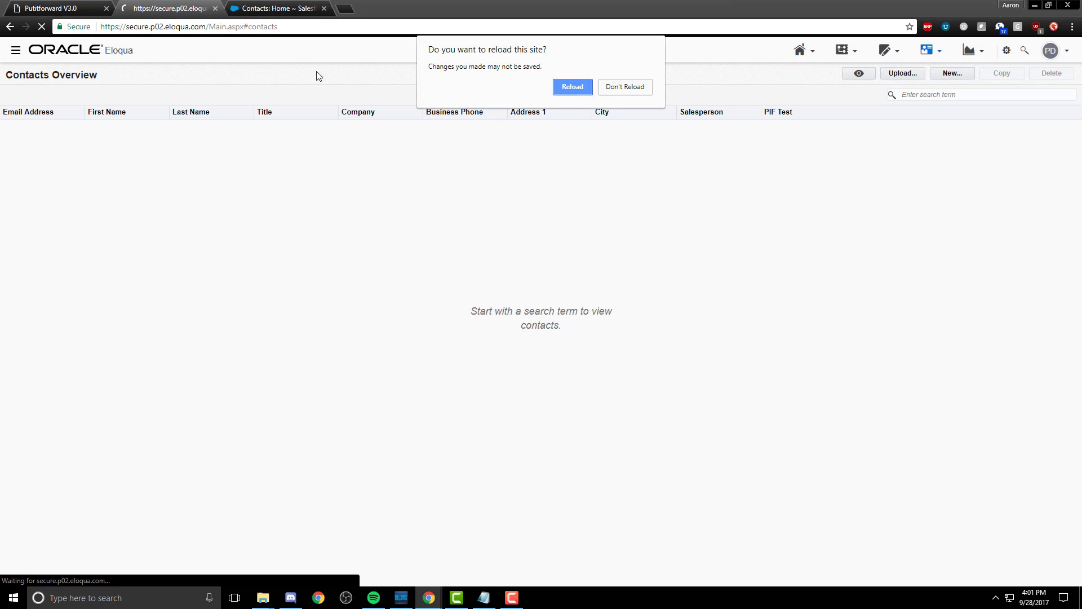
left_click(571, 87)
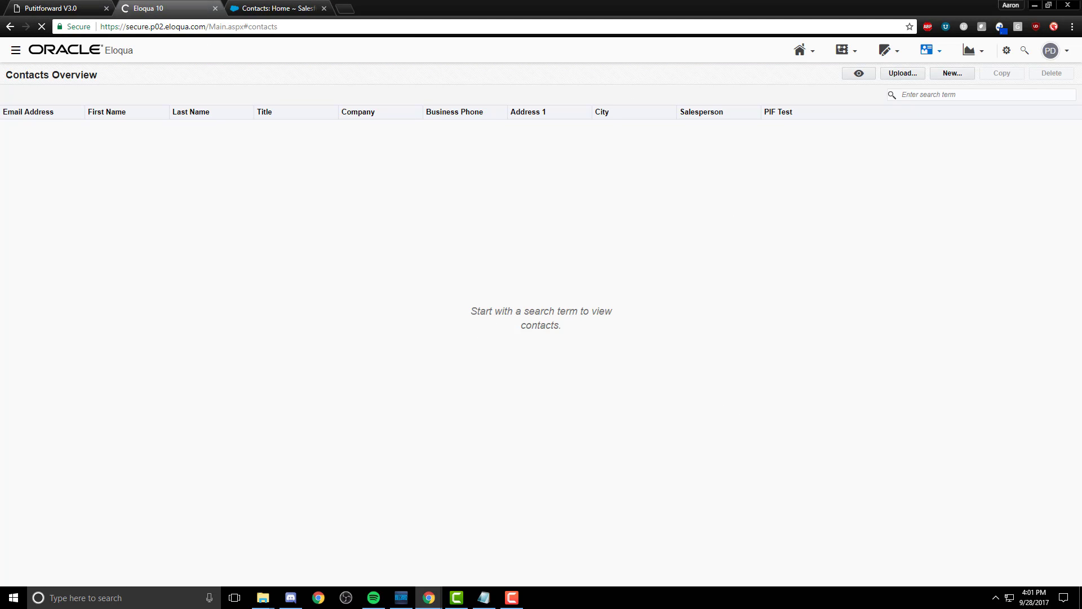
type("david test")
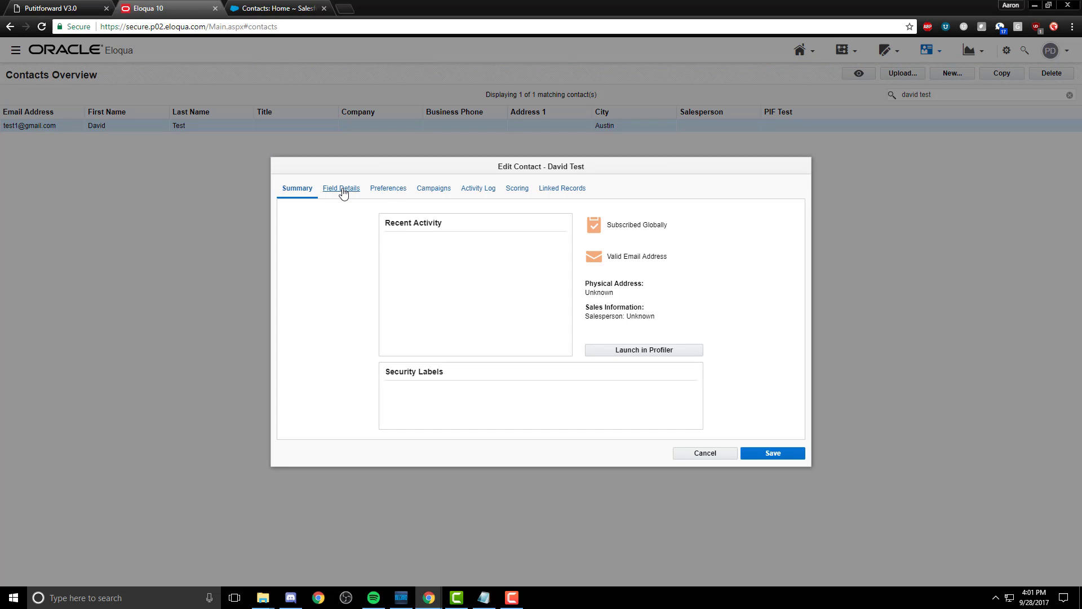
left_click(340, 187)
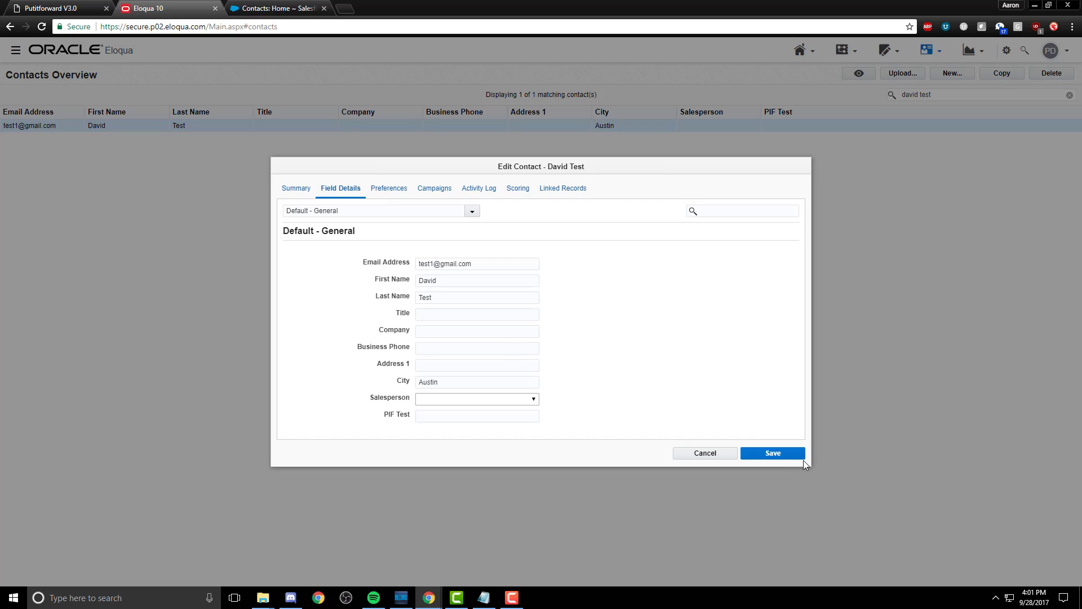
mouse_move(791, 463)
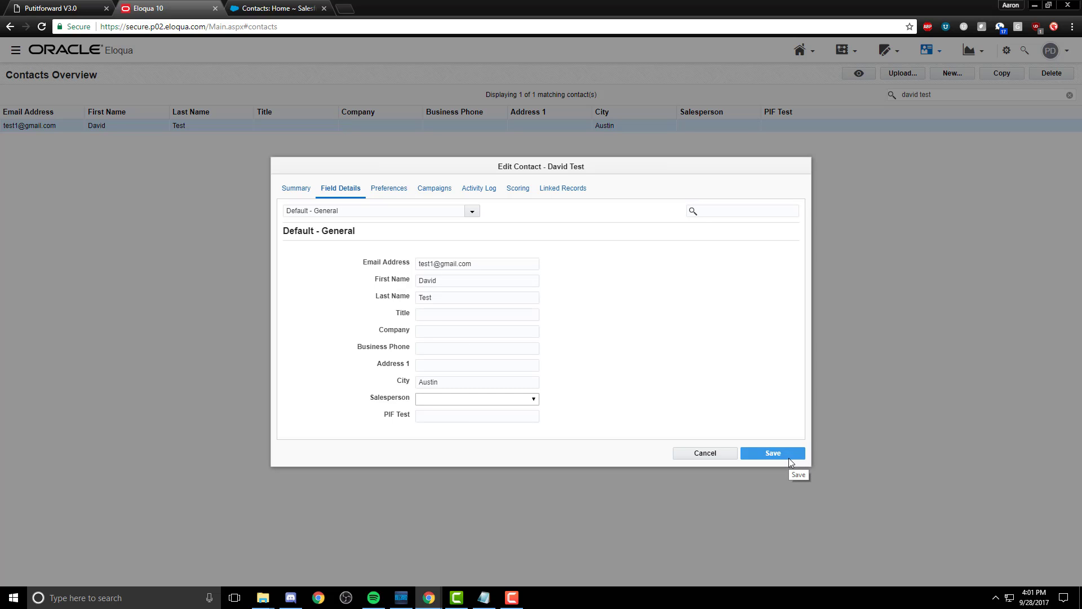
left_click(772, 453)
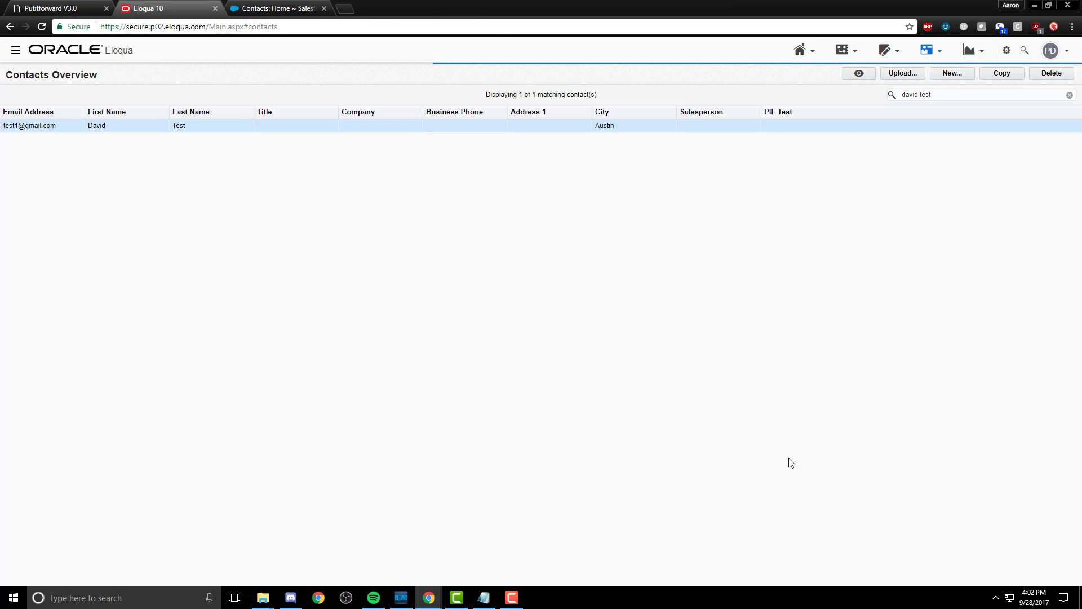
Run the DEMO Eloqua > Salesforce process in Put It Forward
left_click(52, 7)
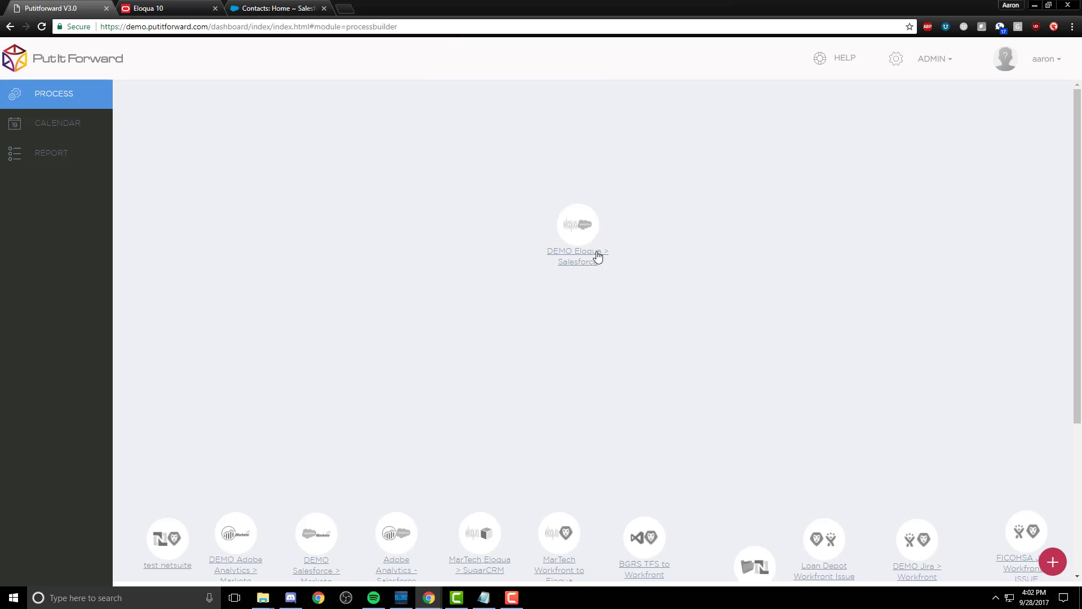
left_click(577, 225)
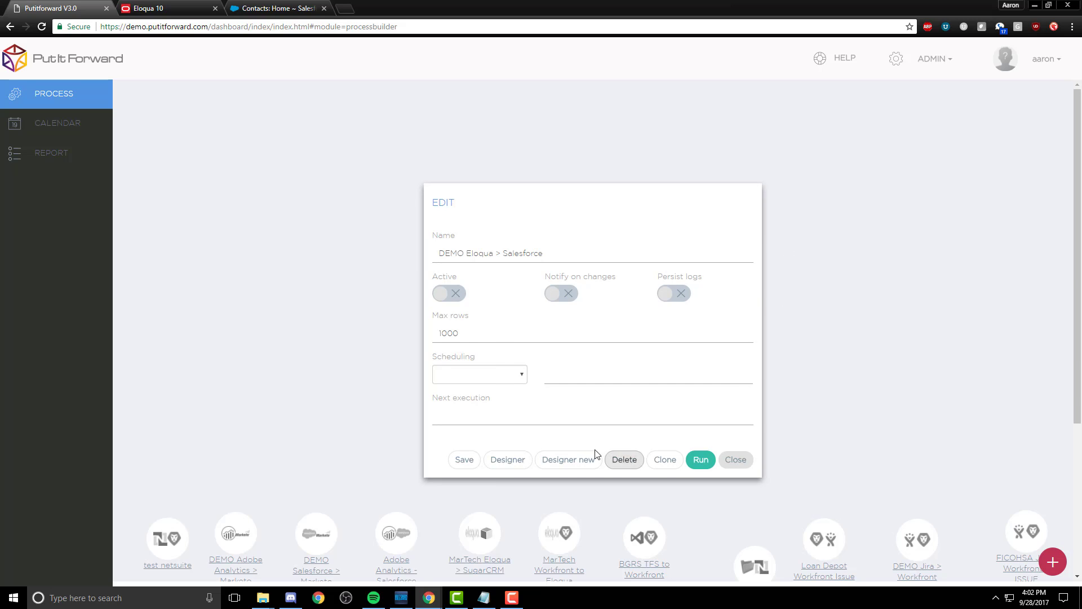
left_click(735, 460)
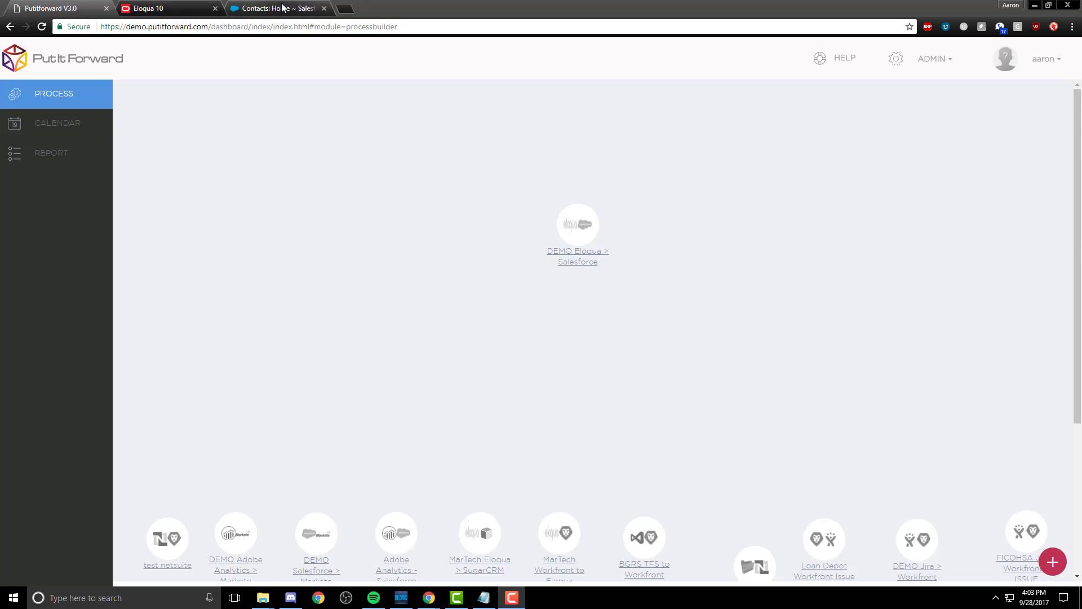
Search Salesforce for 'david test' and a wildcard variation, finding no matching records
left_click(276, 8)
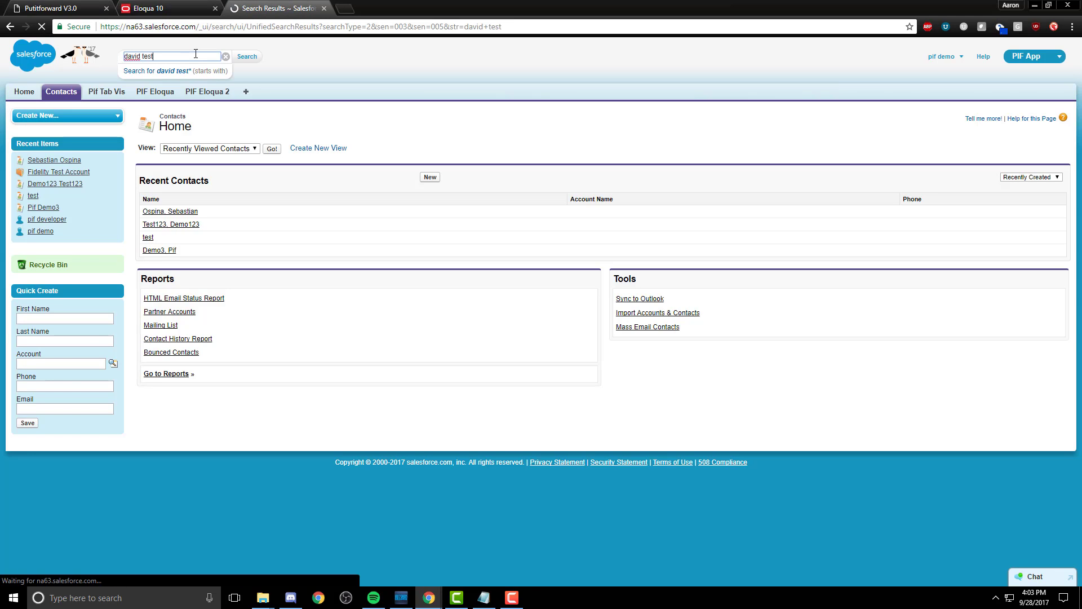
left_click(246, 56)
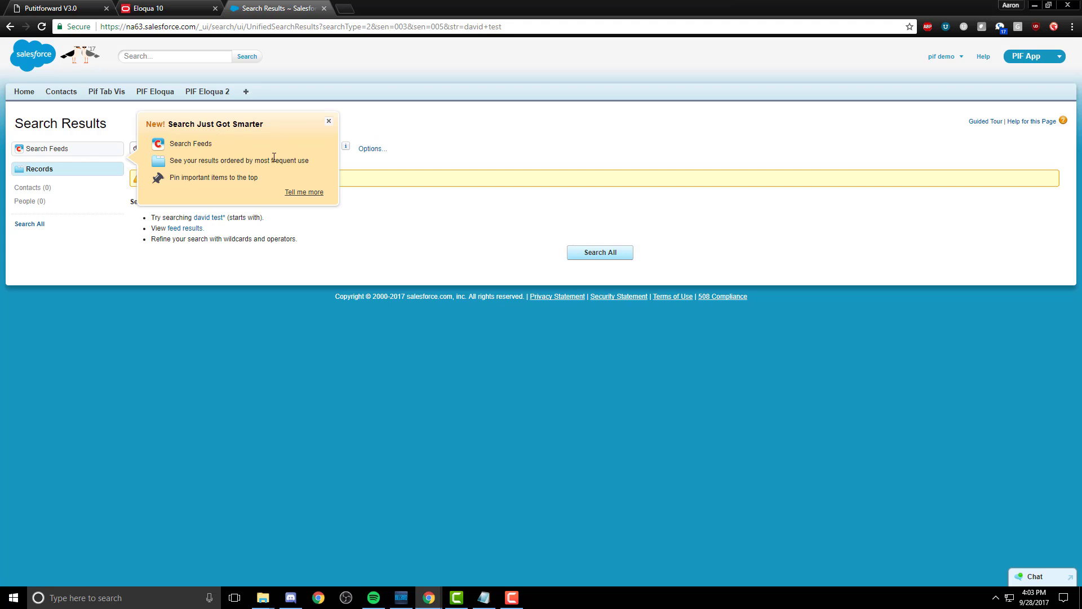
left_click(329, 121)
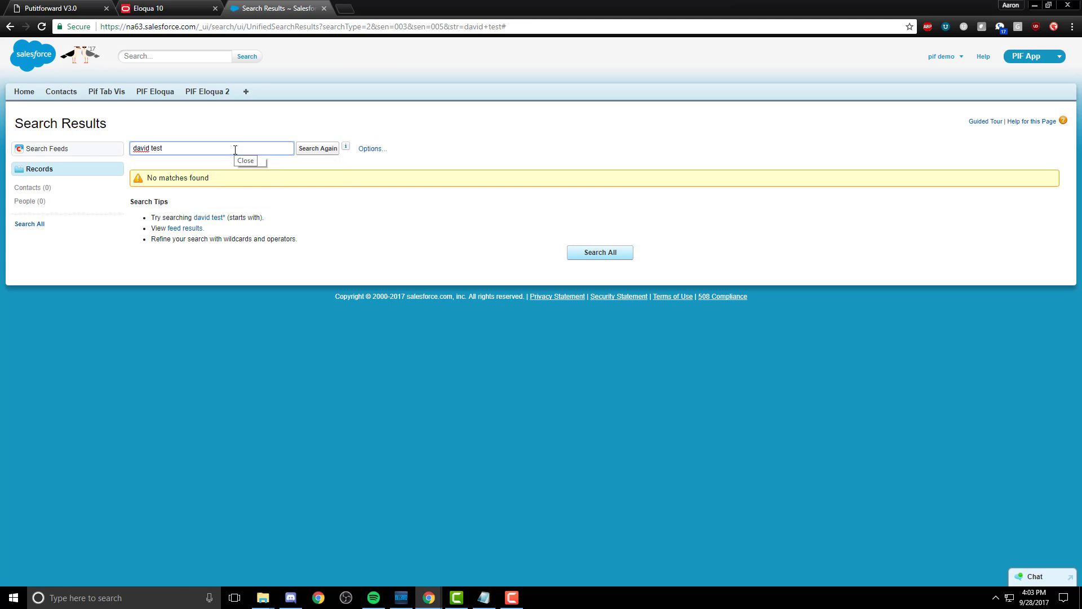
type("??????")
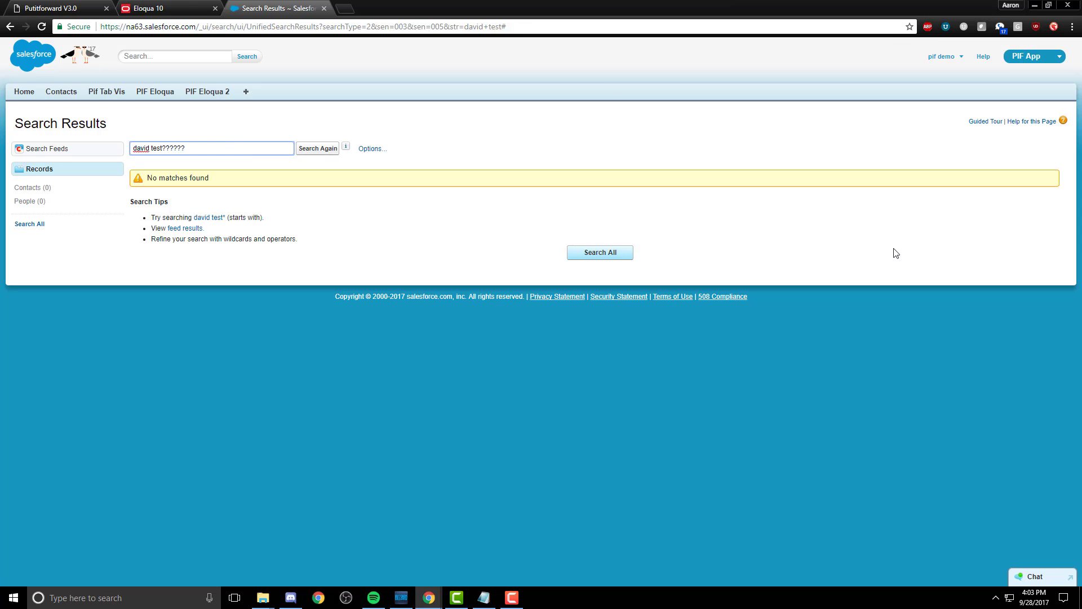
left_click(55, 7)
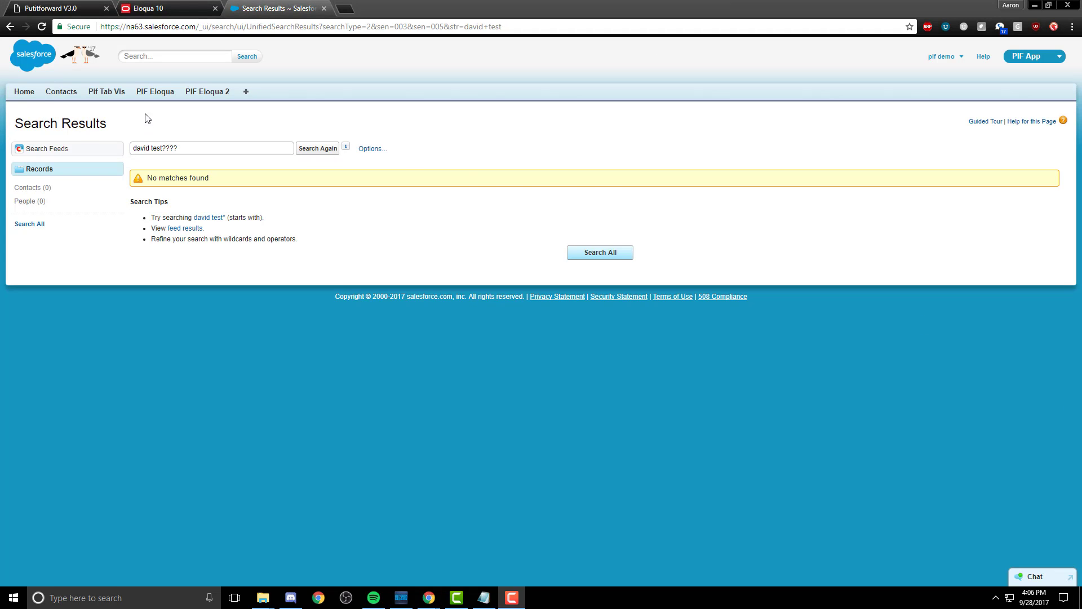
left_click(174, 56)
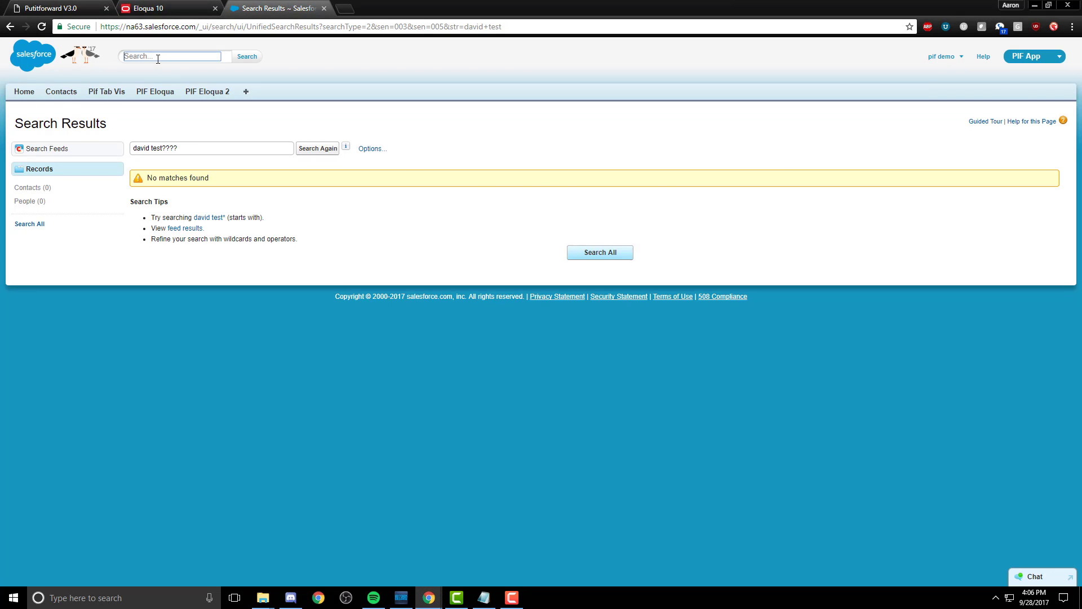
From the Salesforce home page, search 'dav' and open the David Test contact
left_click(23, 91)
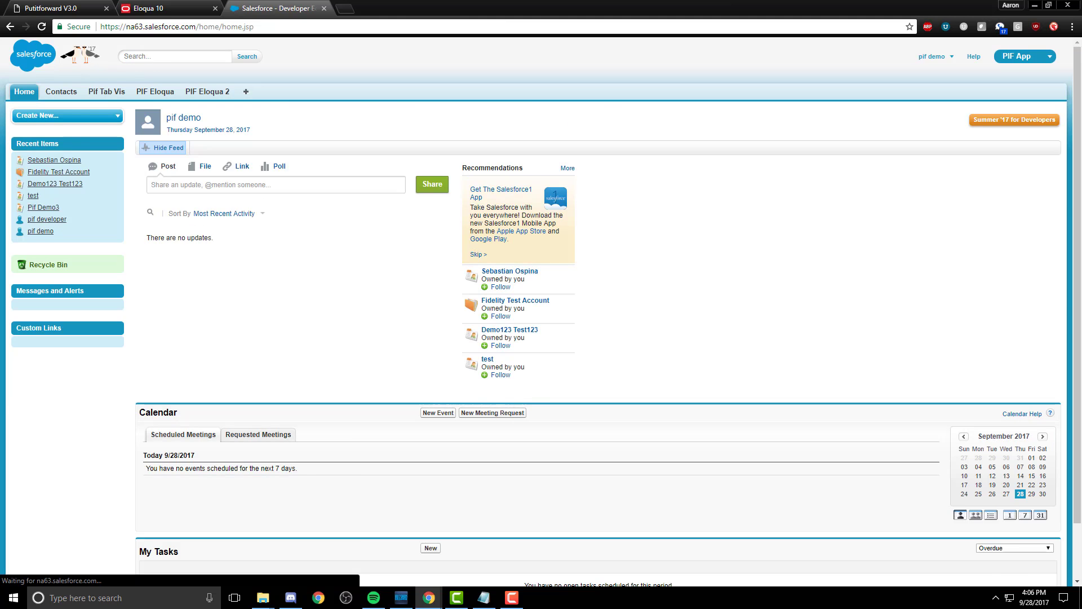
left_click(173, 56)
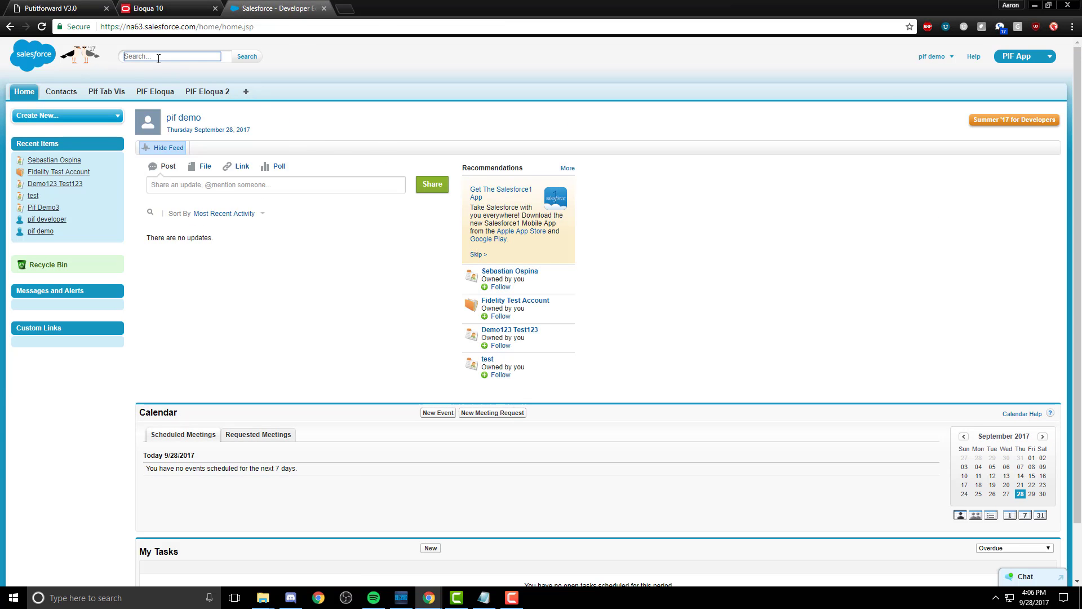
type("david")
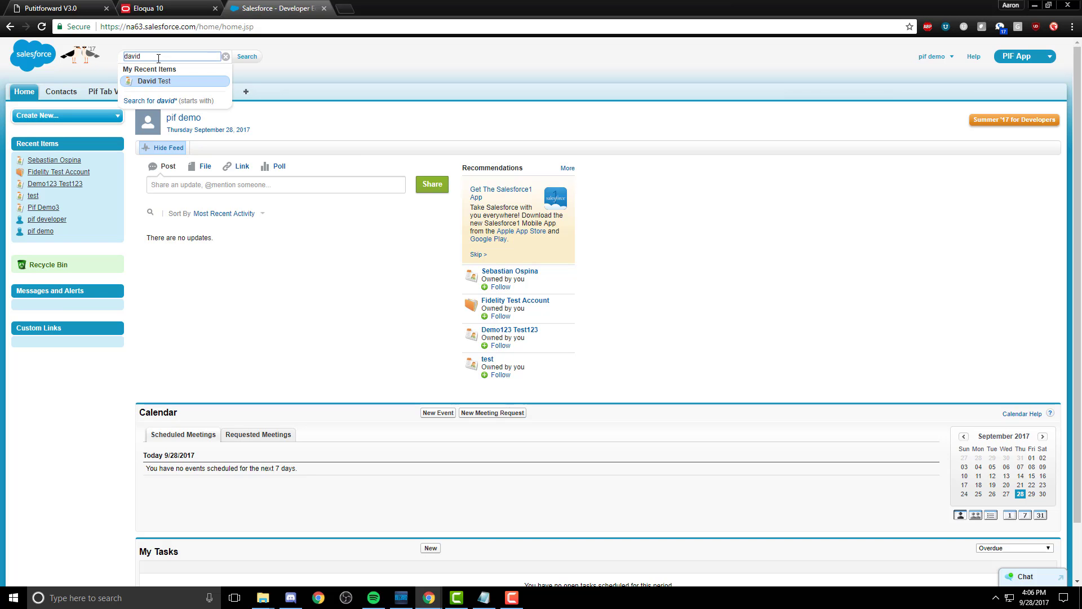
left_click(153, 81)
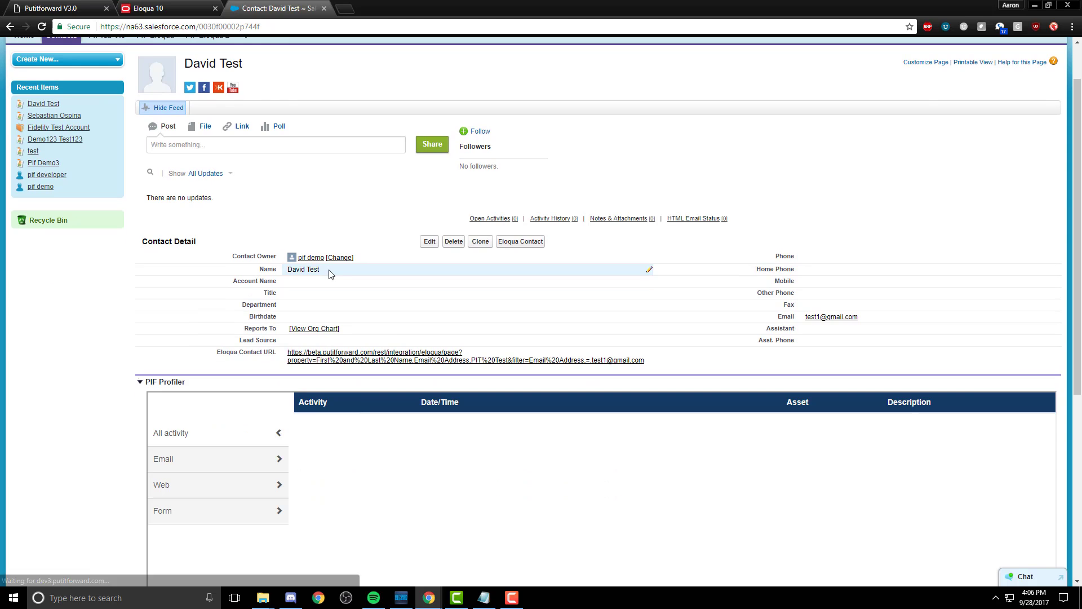
mouse_move(367, 319)
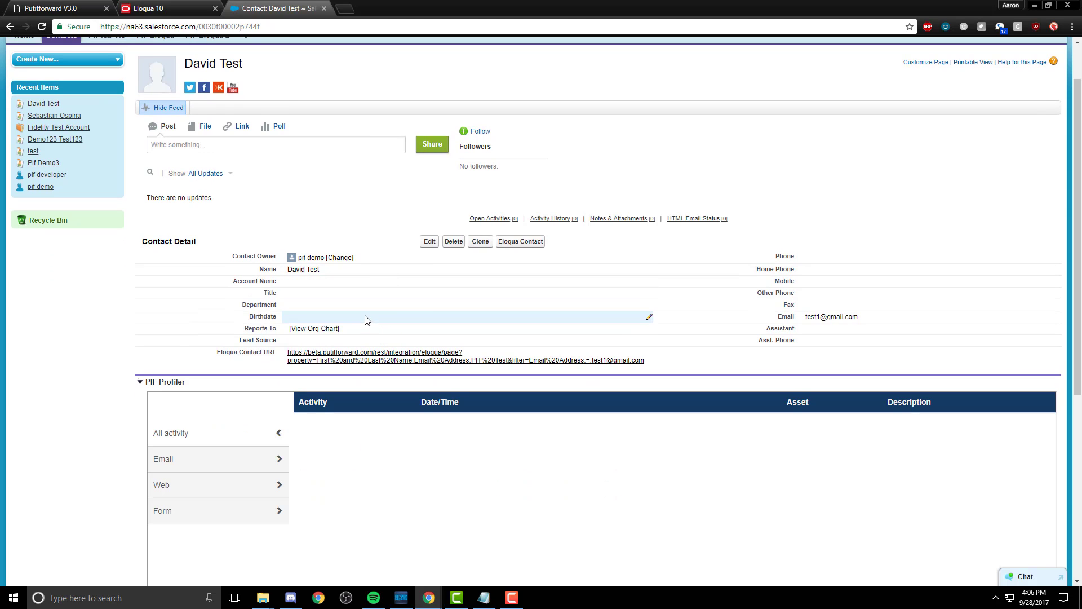
mouse_move(831, 317)
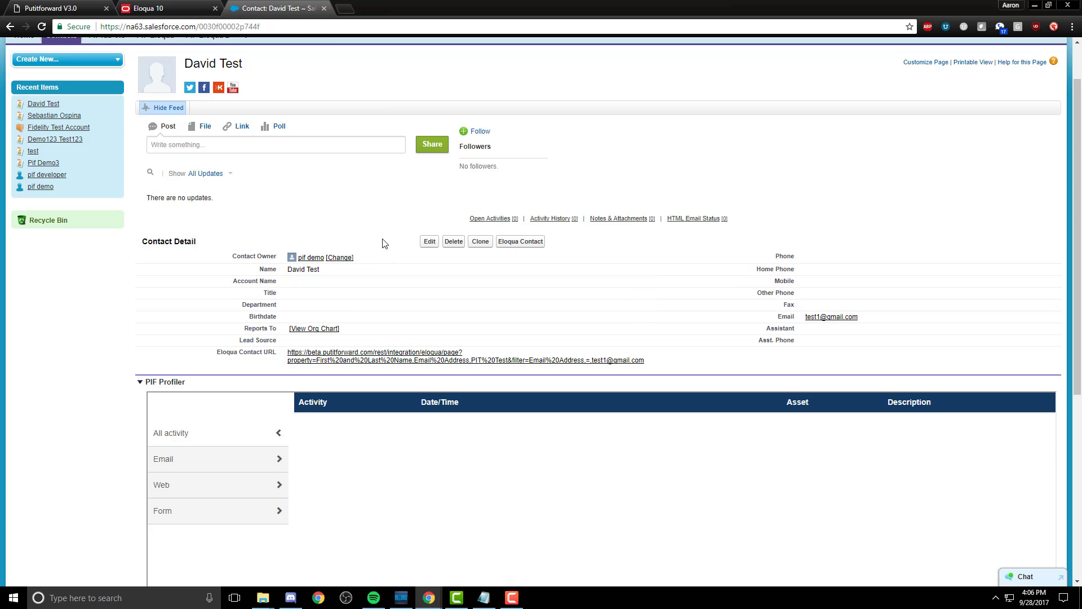
left_click(55, 8)
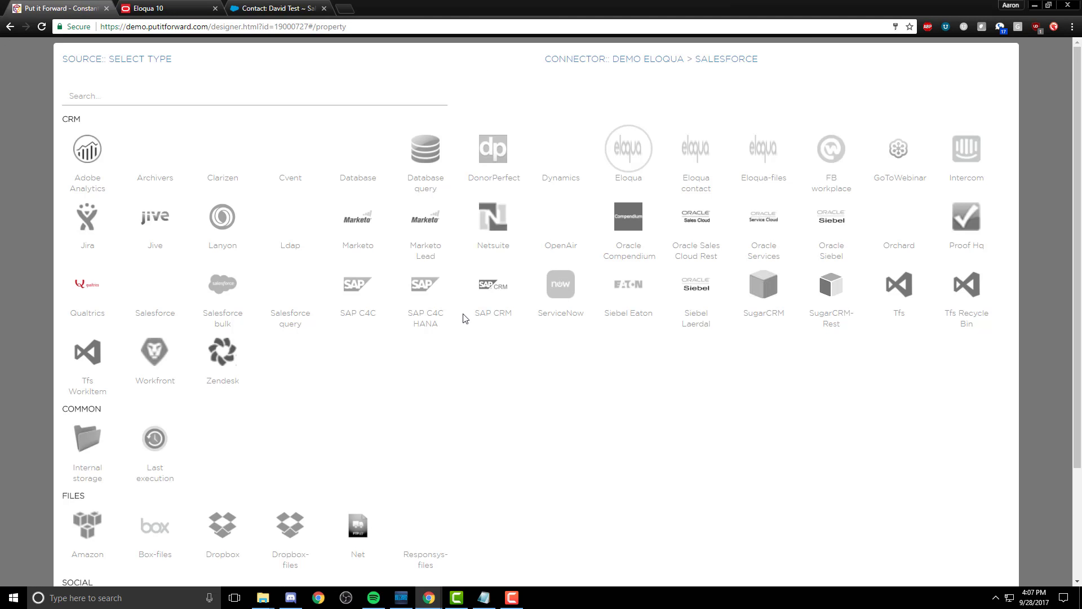
Review Eloqua source properties: Contact type with City, Country, Email Address, First Name, Last Name
scroll("down", 3)
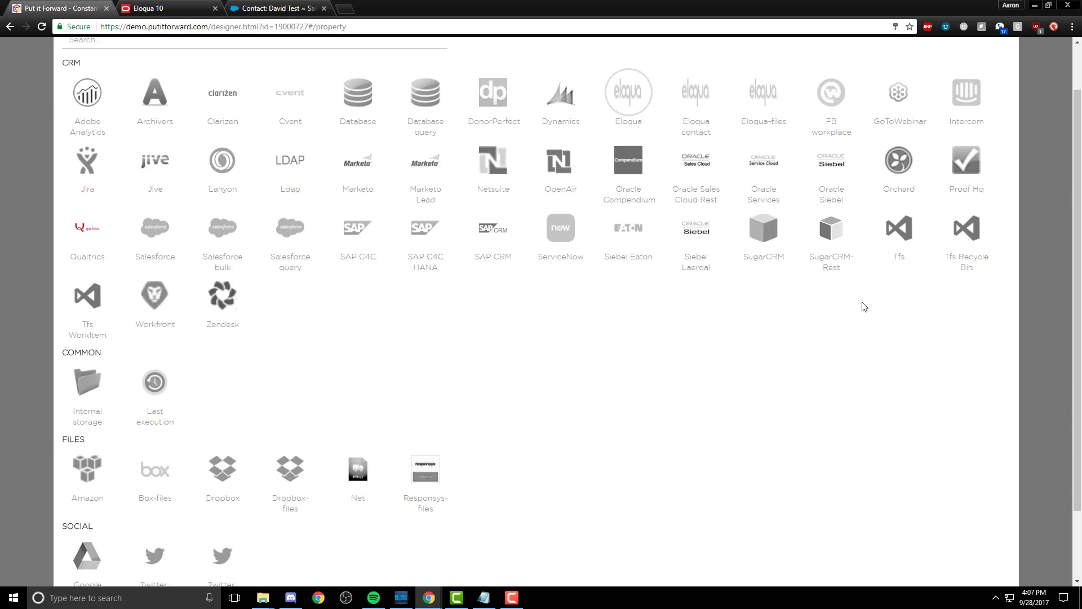
mouse_move(664, 264)
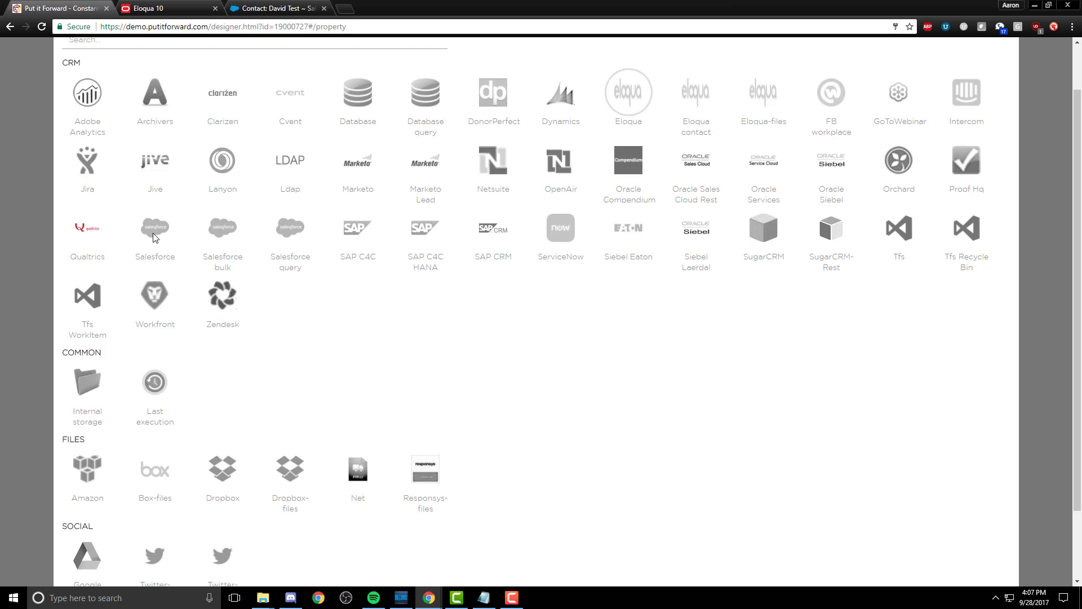
mouse_move(557, 102)
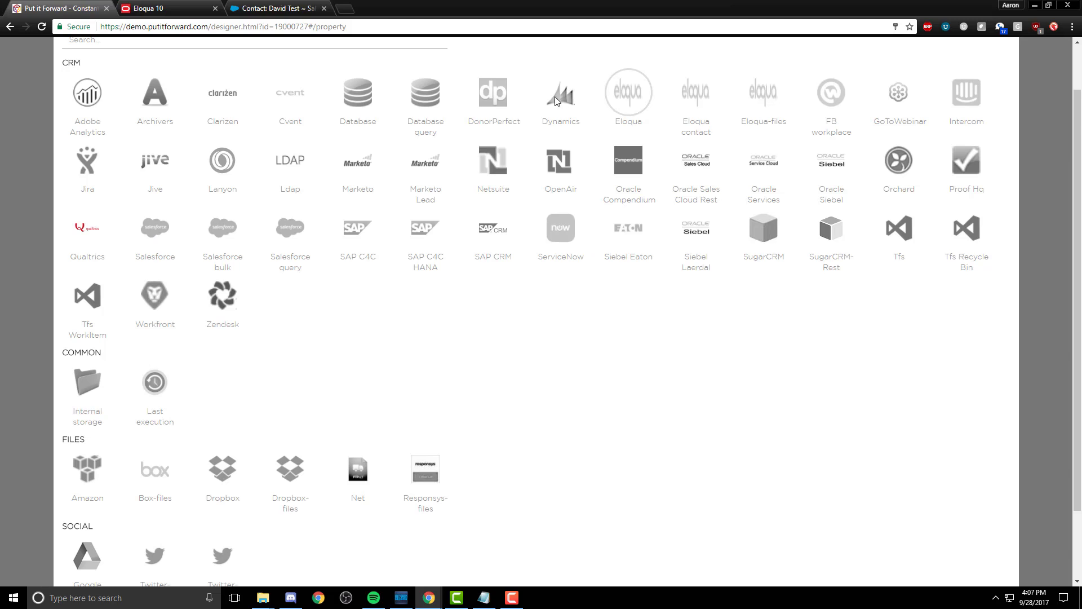
scroll("down", 3)
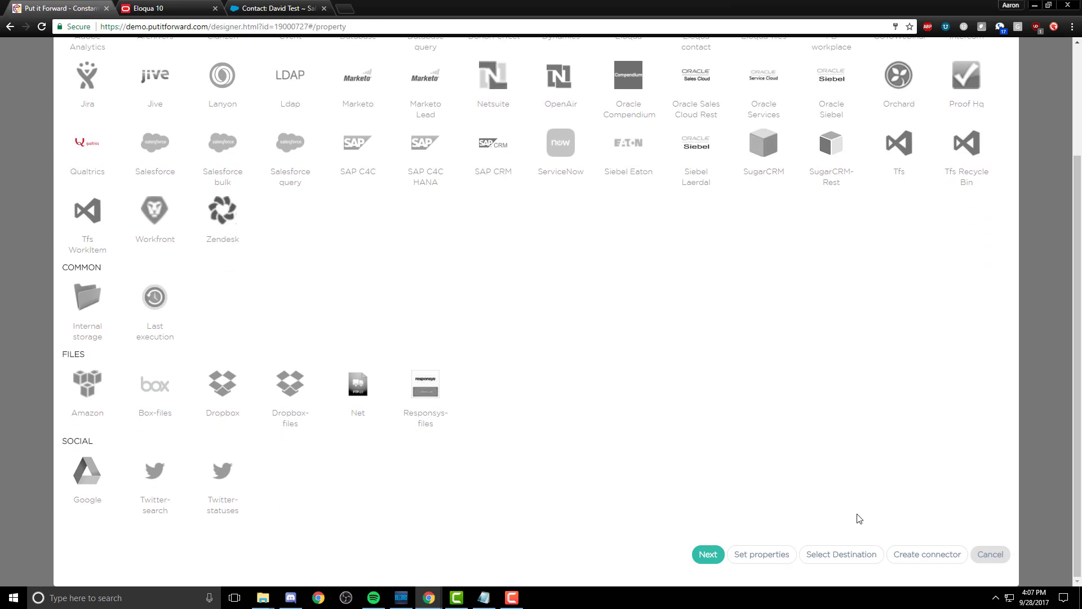
left_click(760, 554)
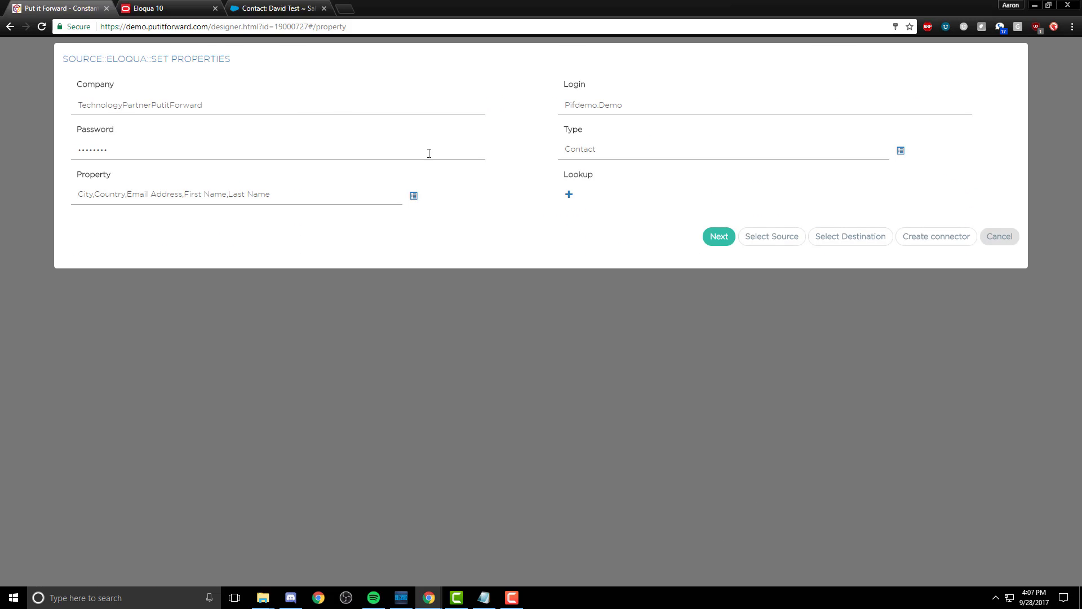
left_click(413, 196)
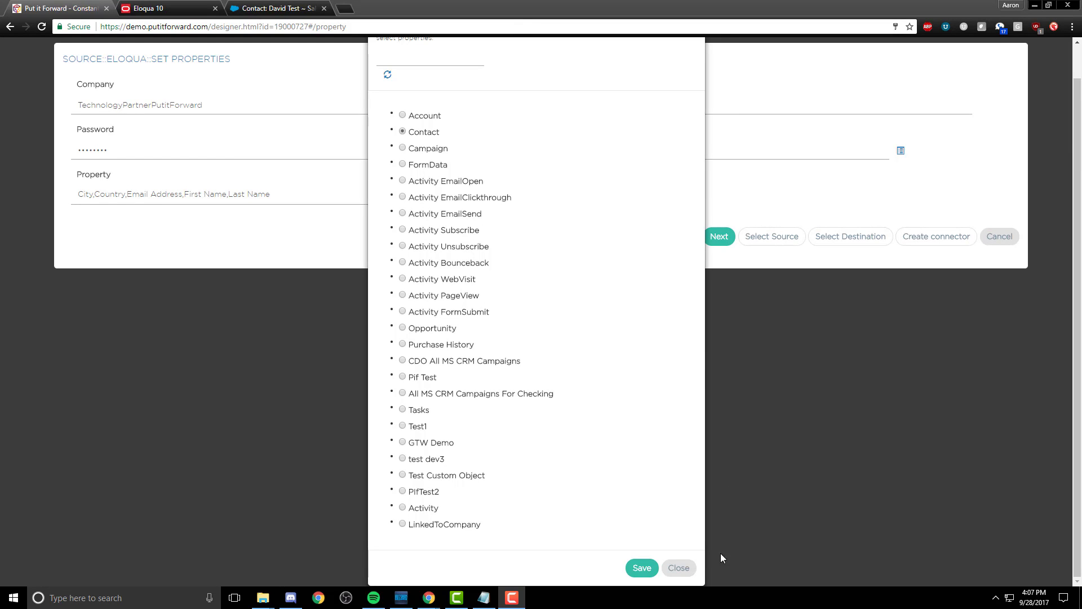
left_click(640, 568)
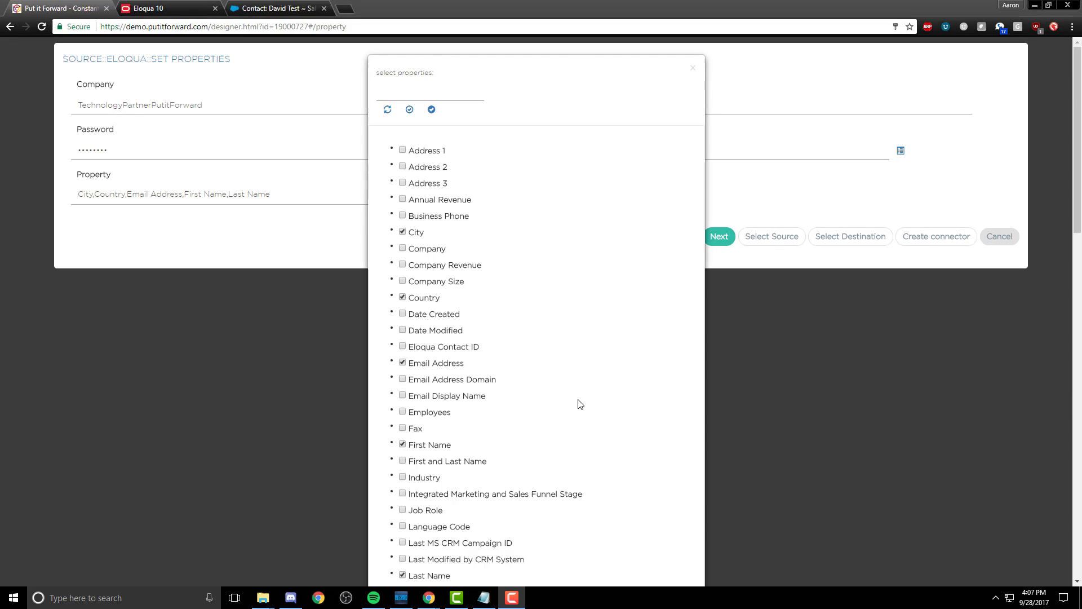
scroll("down", 3)
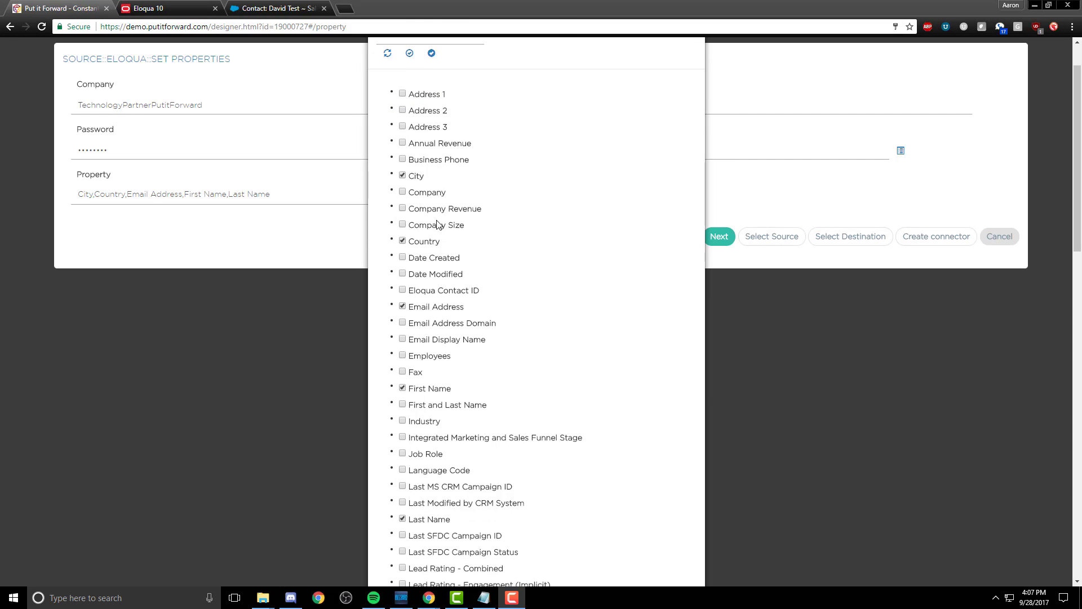
scroll("down", 3)
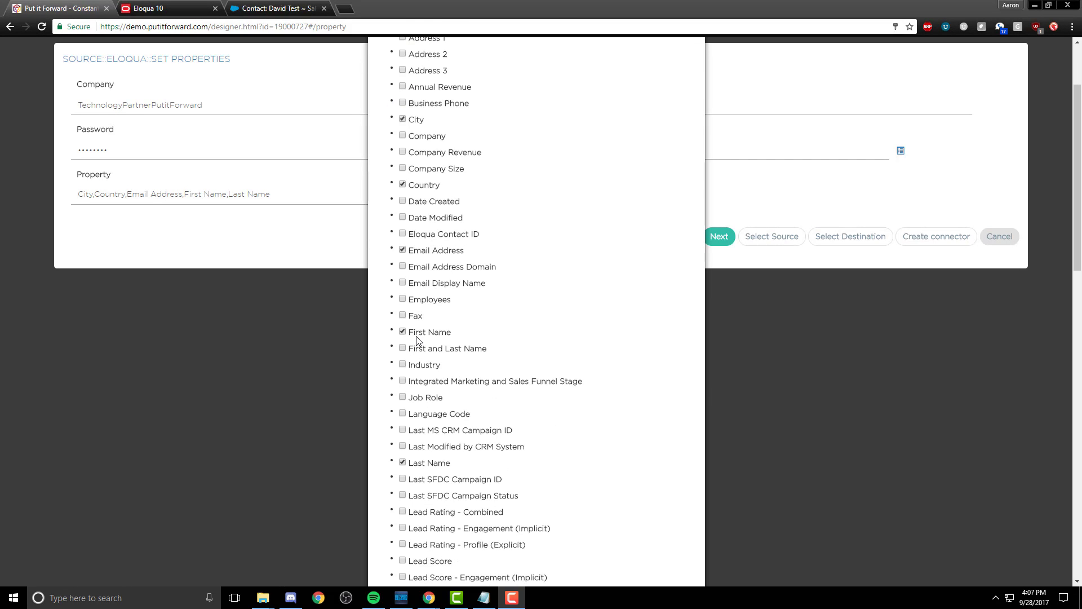
scroll("down", 3)
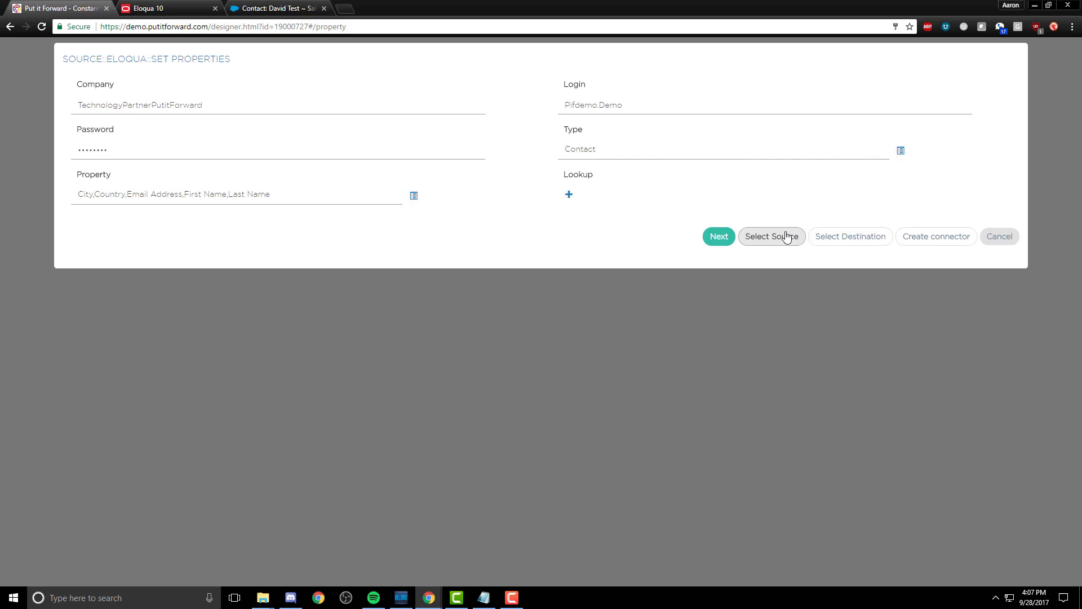
Open the Salesforce destination properties and confirm Contact as the object class
left_click(772, 236)
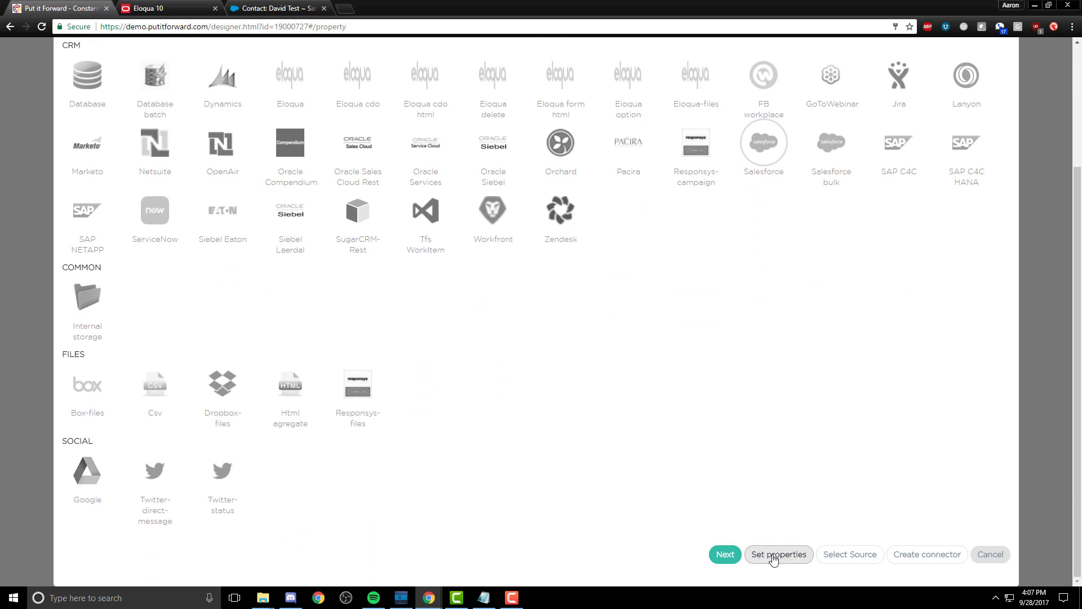
left_click(778, 554)
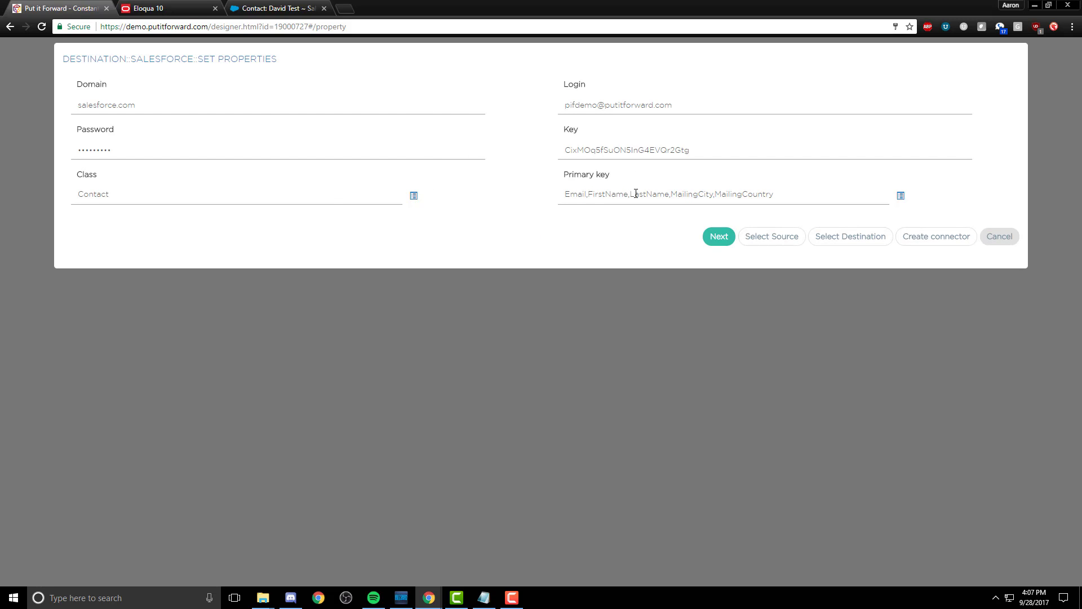
left_click(901, 196)
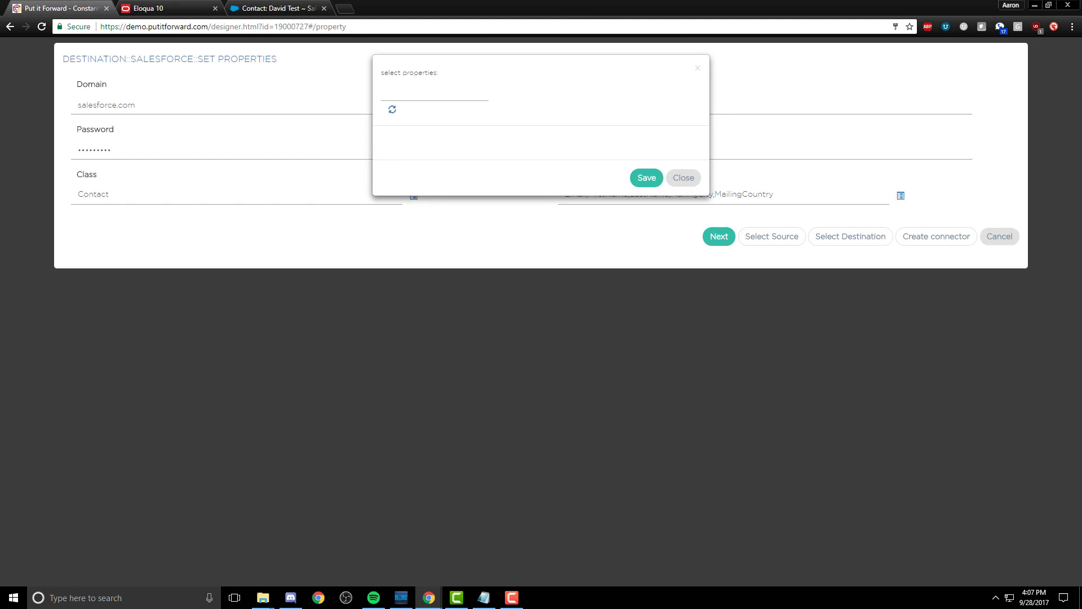
left_click(391, 109)
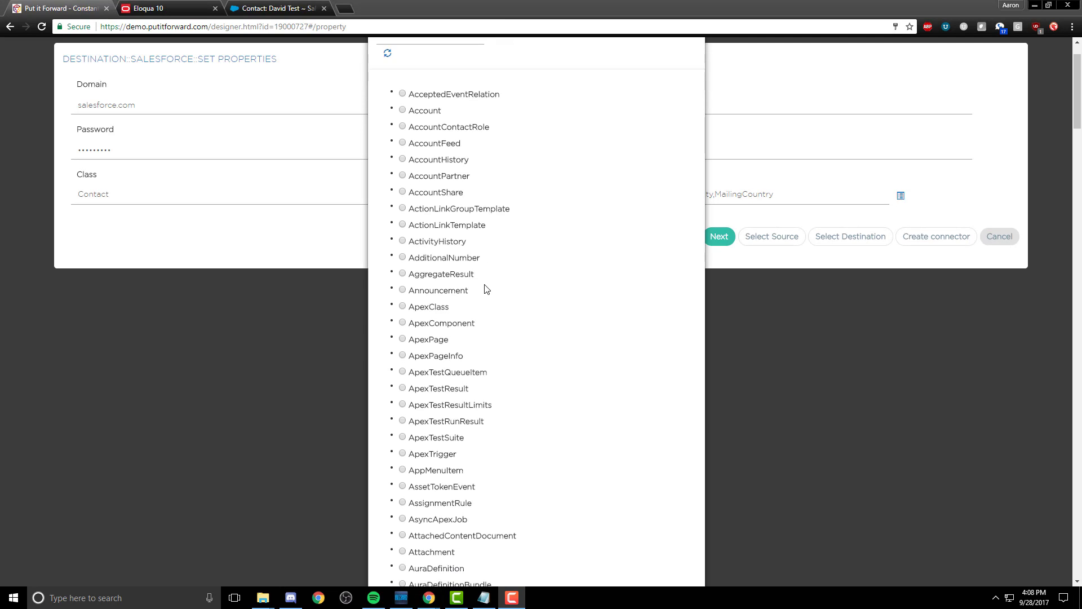
scroll("down", 3)
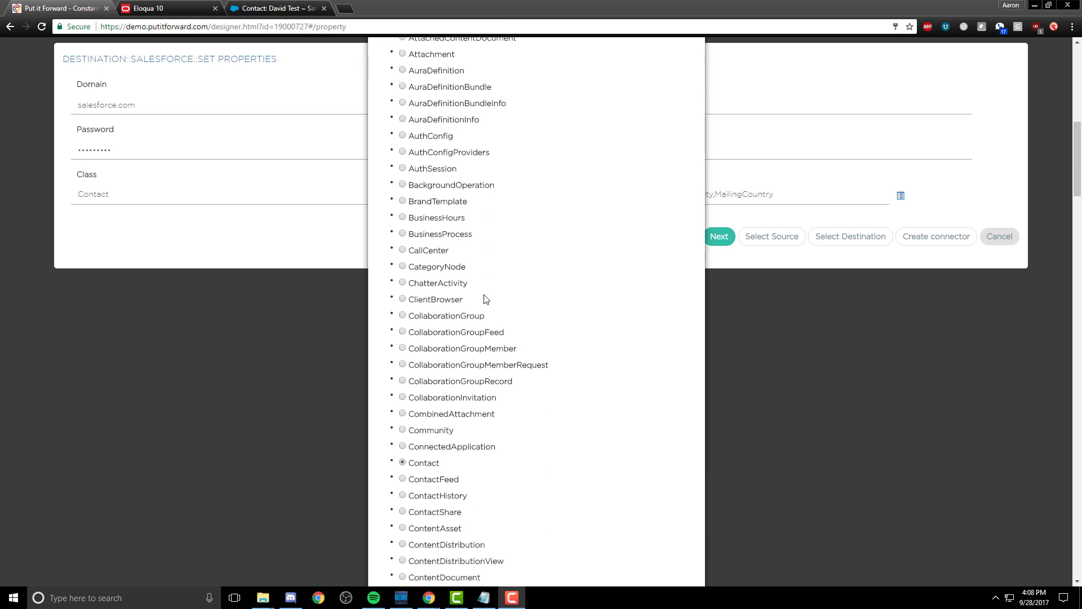
scroll("down", 3)
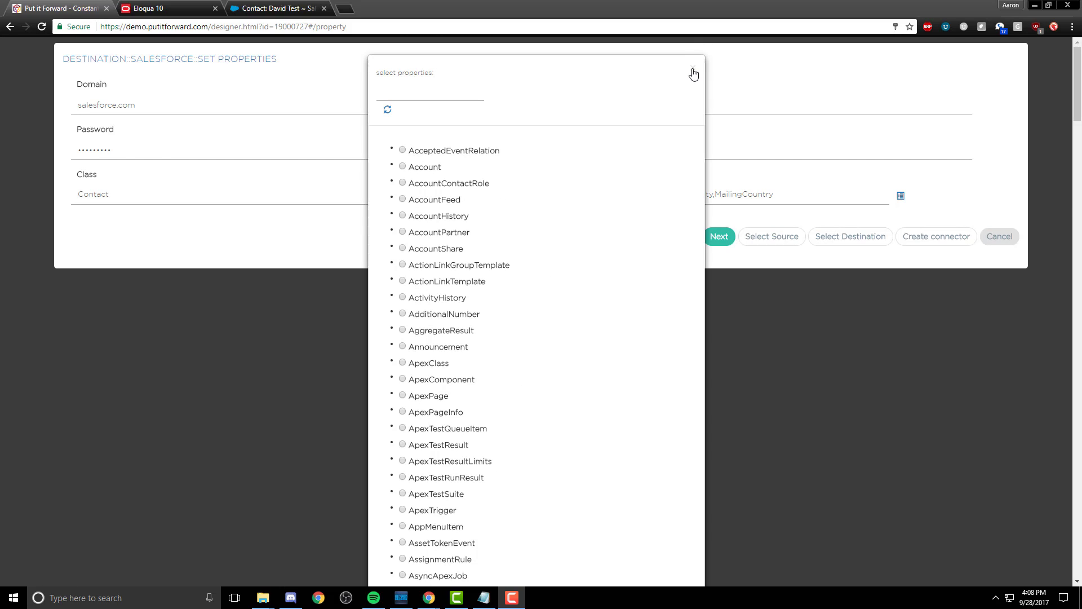
left_click(694, 73)
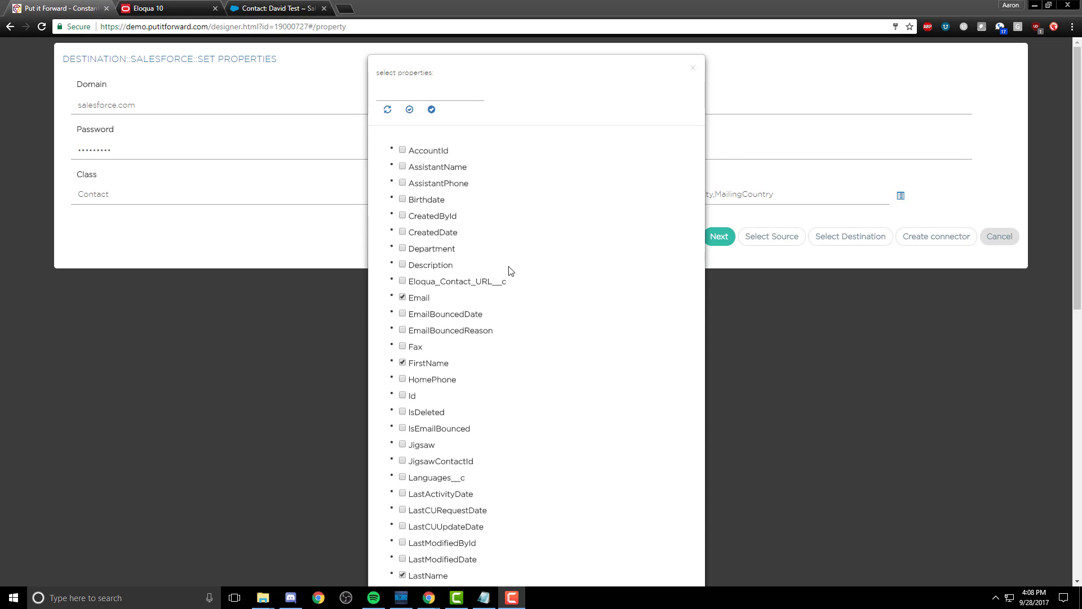
Review primary keys Email, FirstName, LastName, MailingCity and MailingCountry
scroll("down", 3)
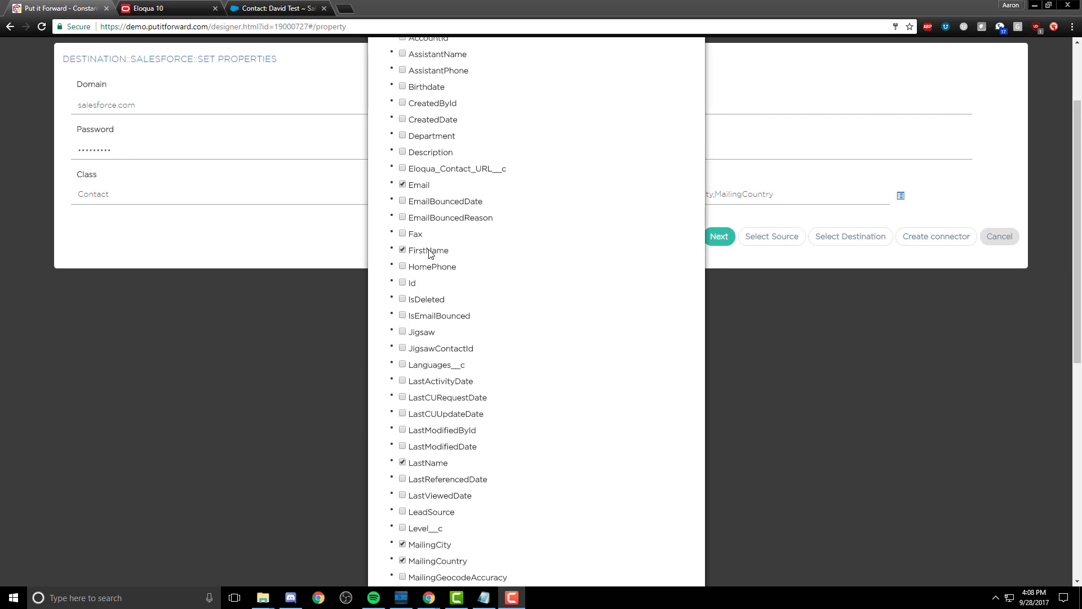
scroll("down", 3)
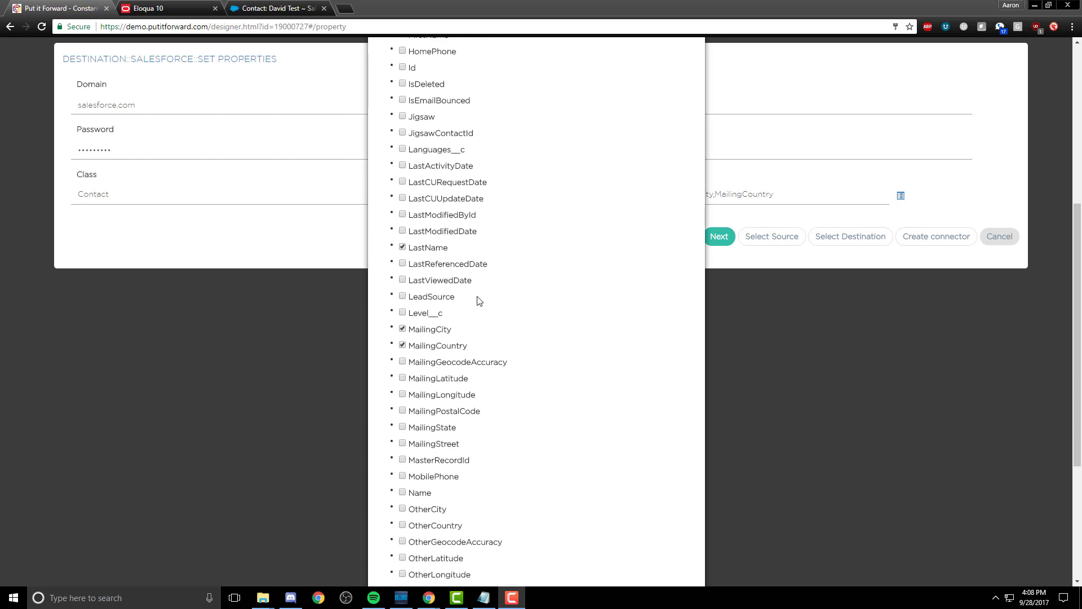
scroll("down", 3)
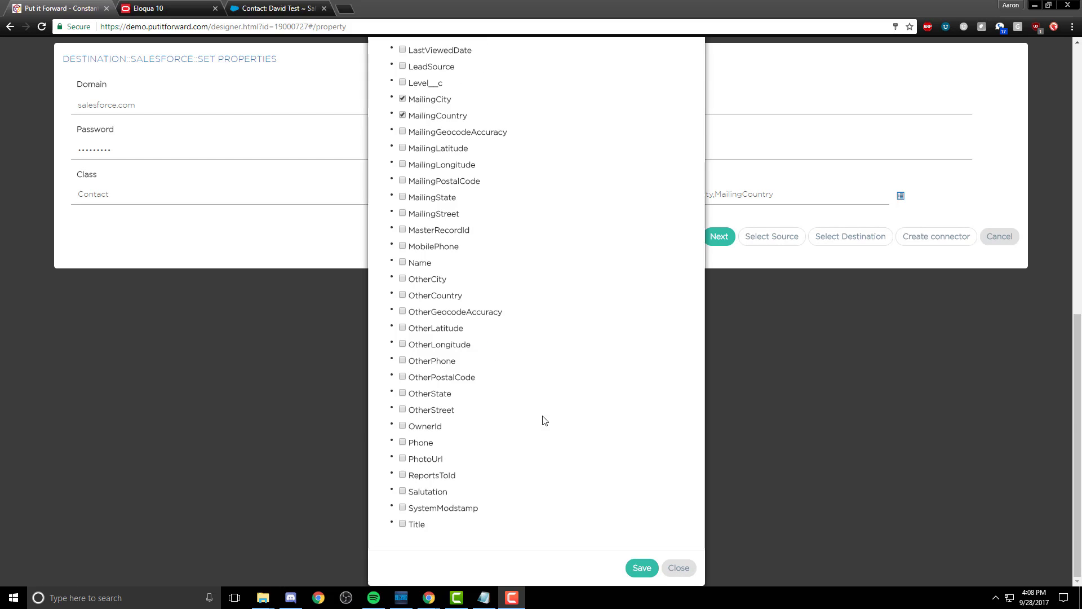
left_click(642, 568)
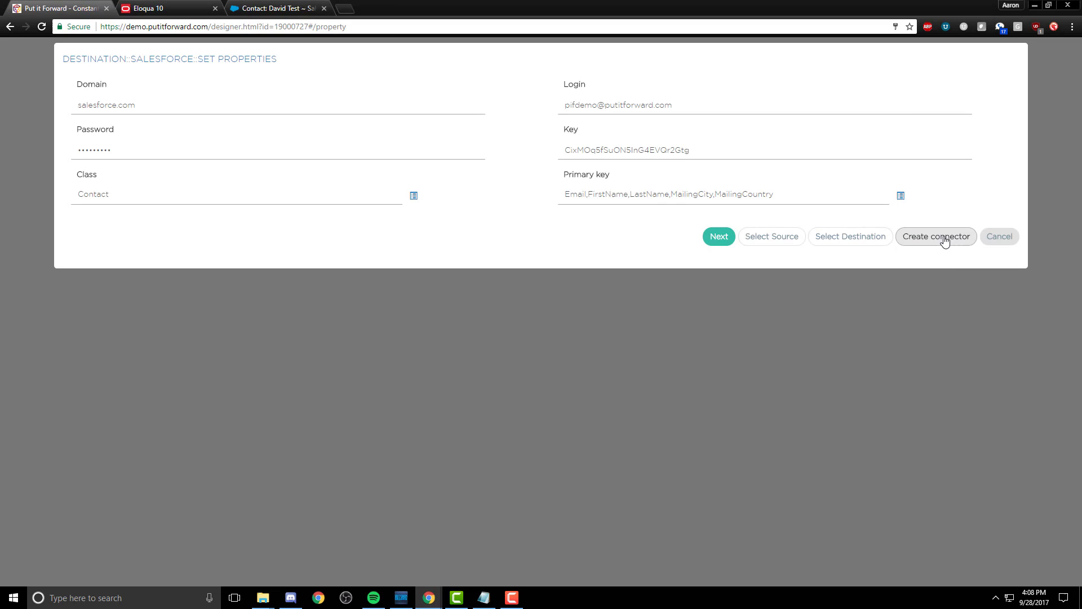
Create the connector and view the Country-to-MailingCountry mapping on the mapping dashboard
left_click(935, 236)
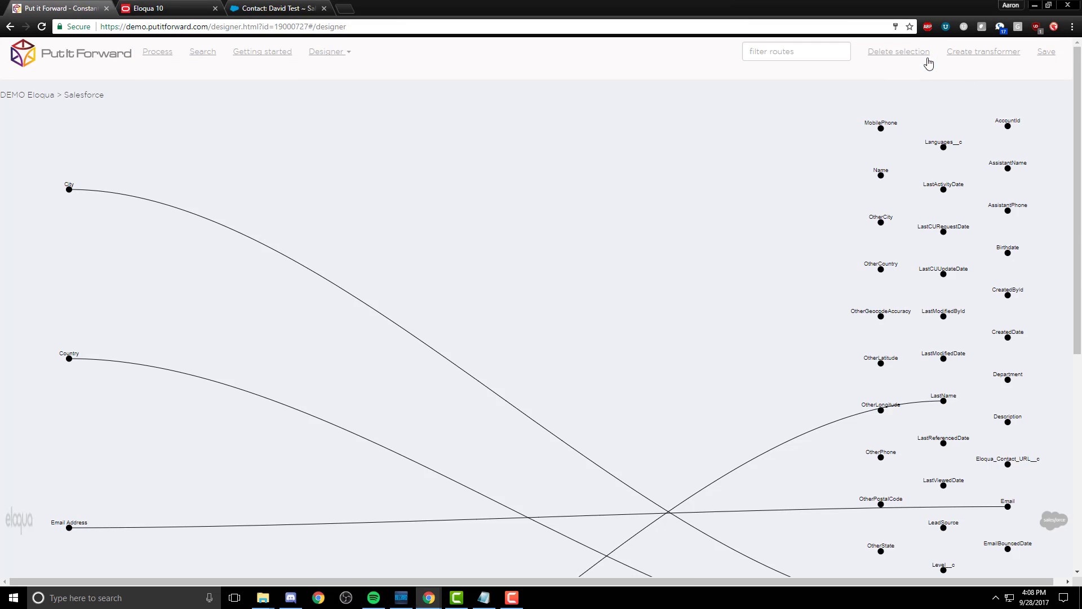
left_click(329, 51)
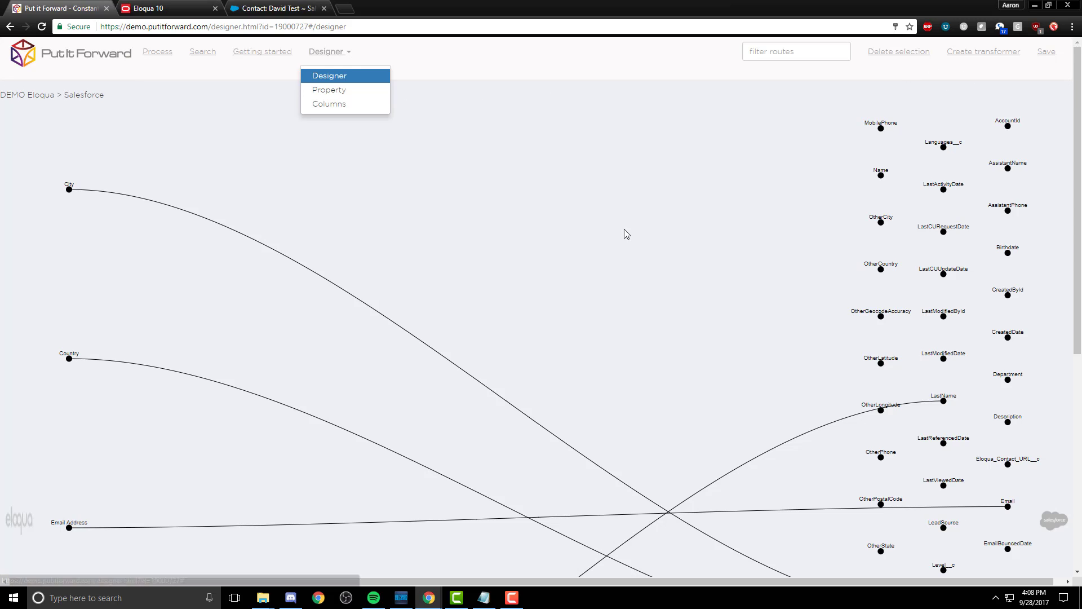
scroll("down", 3)
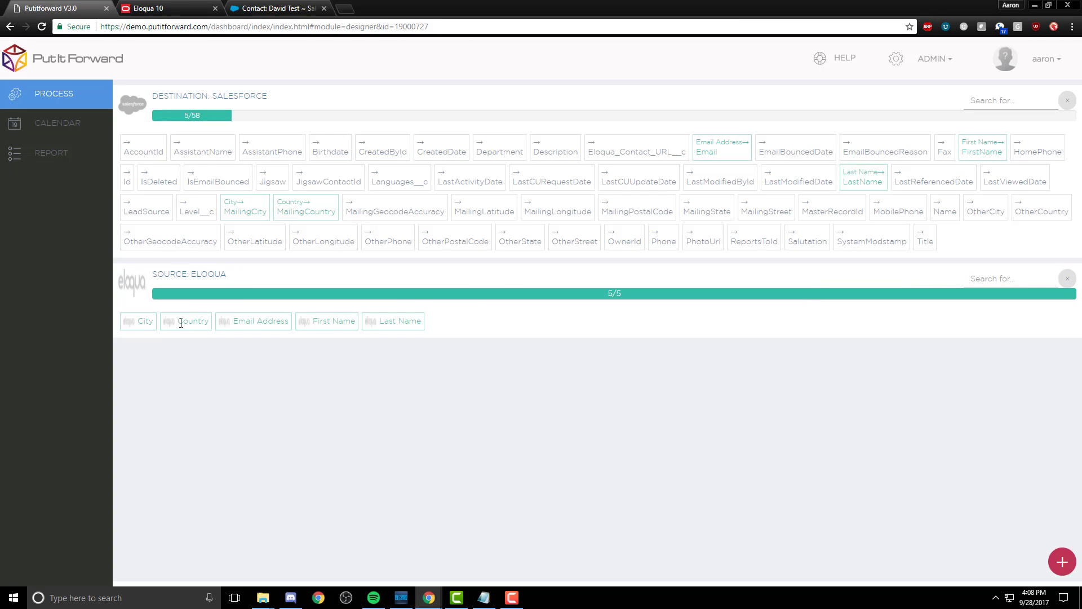
left_click(187, 321)
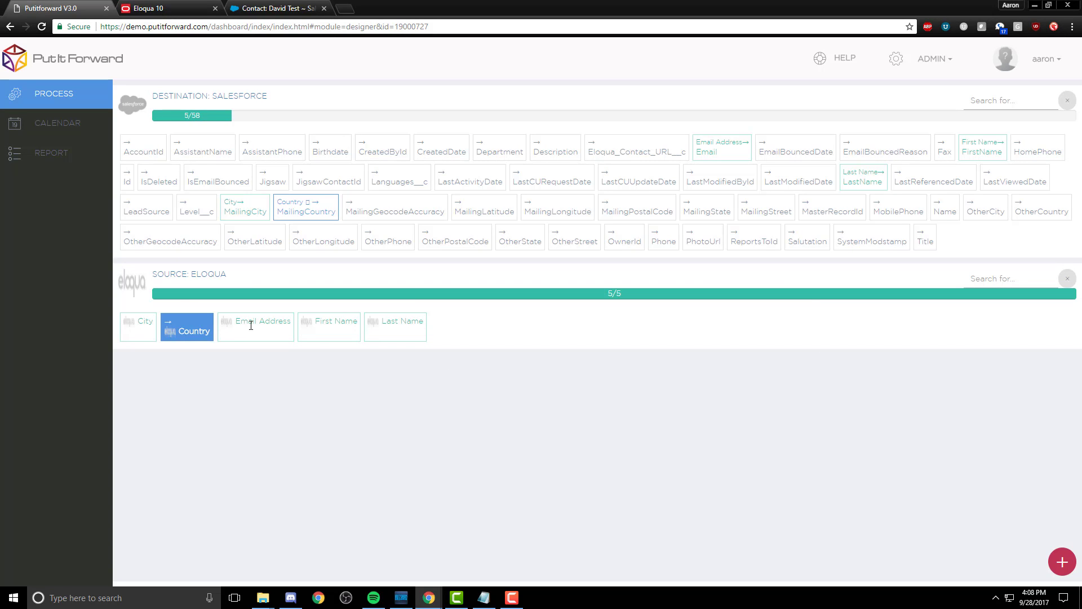